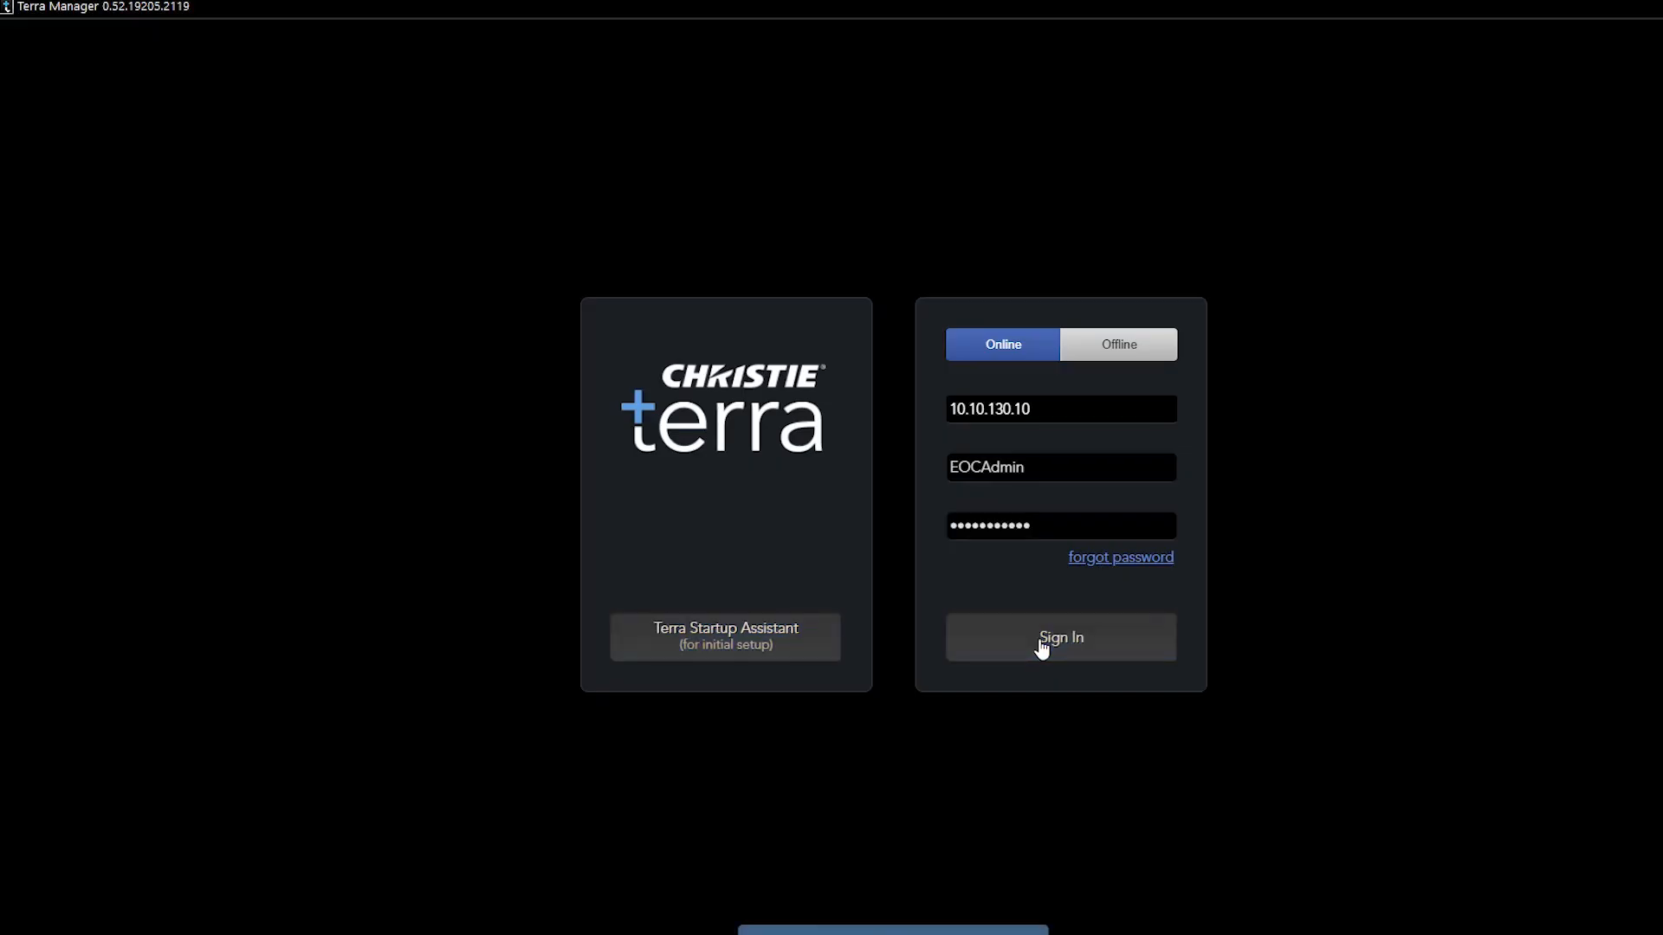
- Sign in to the Terra controller and view the Displays and Devices lists
left_click(1059, 638)
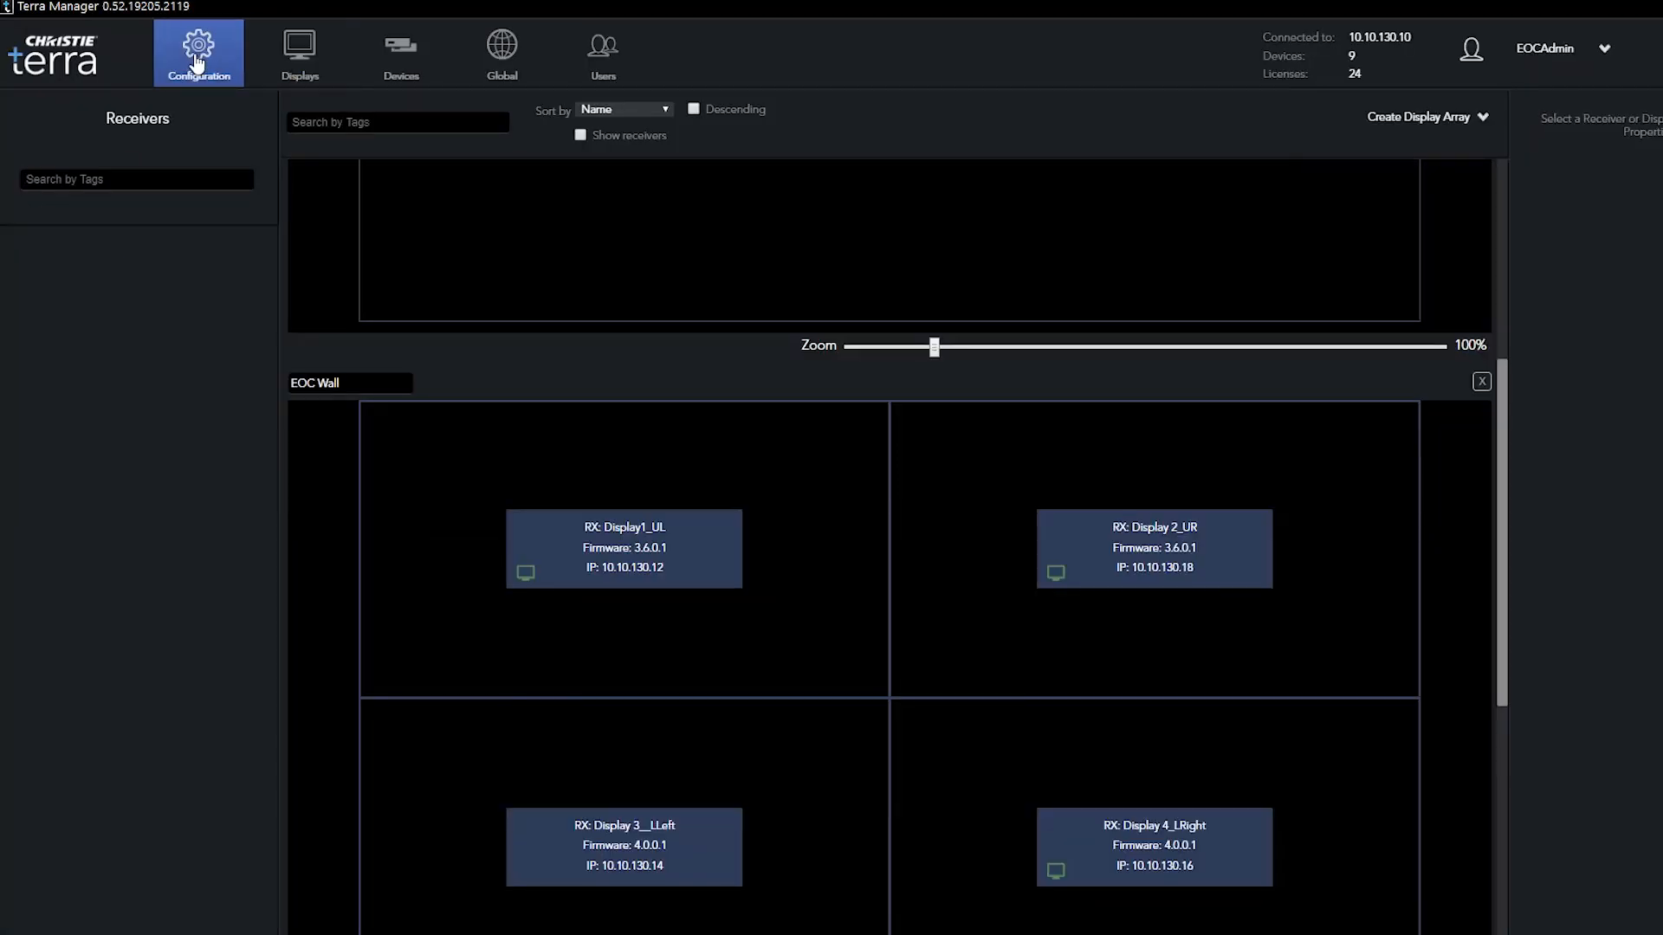
scroll("down", 3)
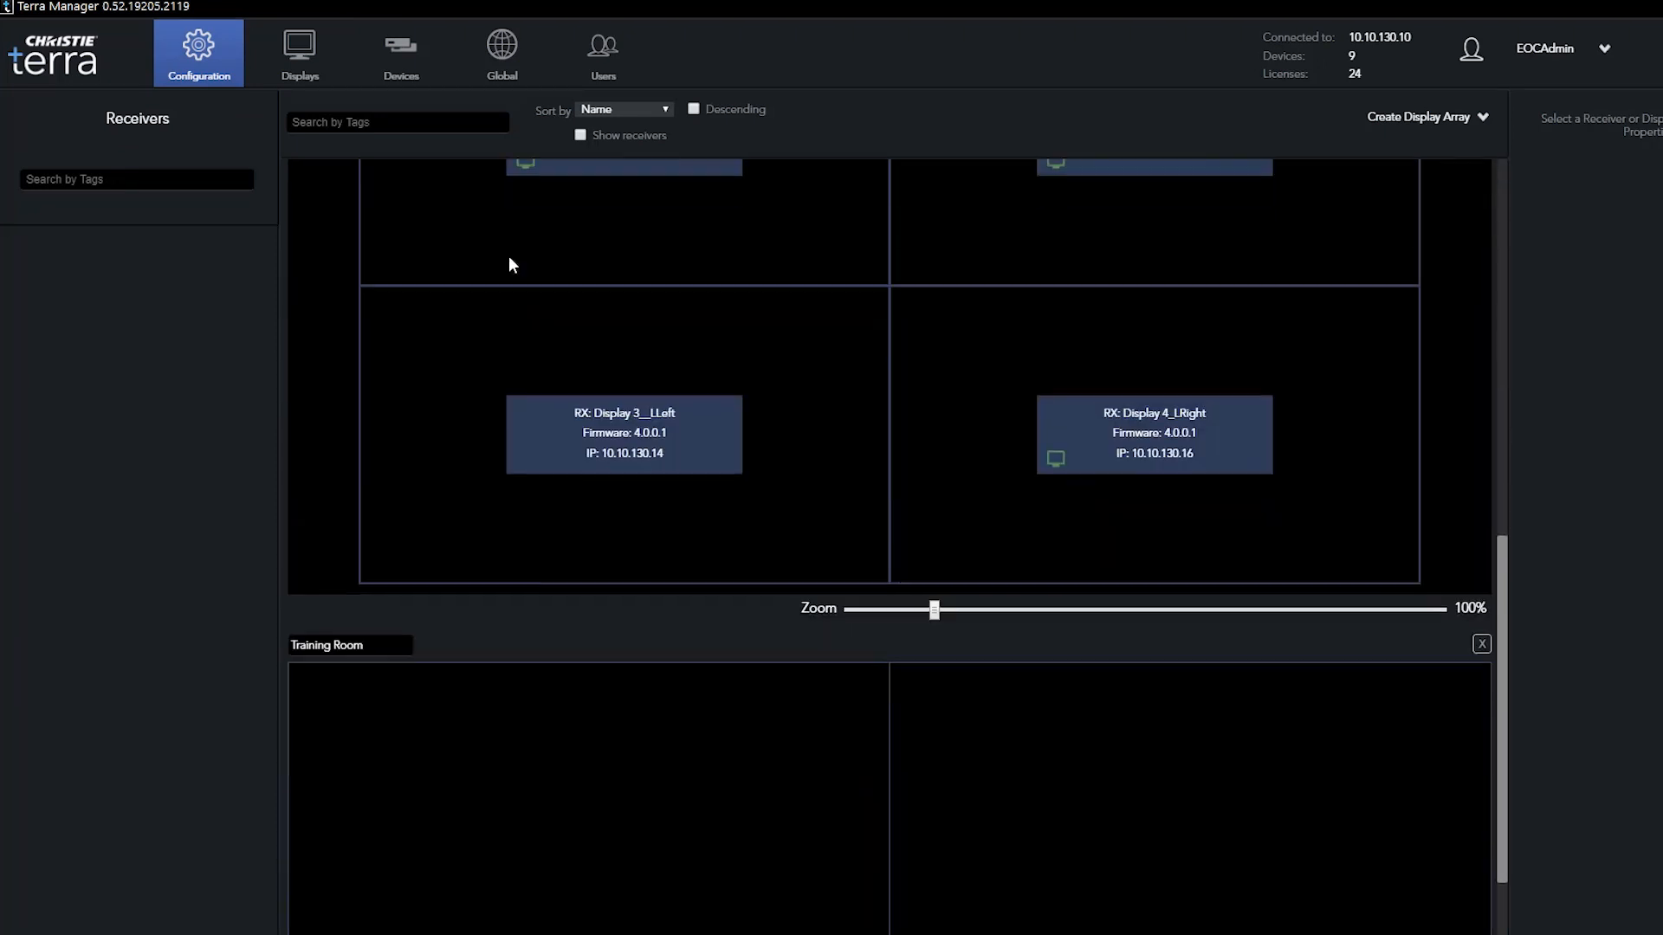
left_click(300, 54)
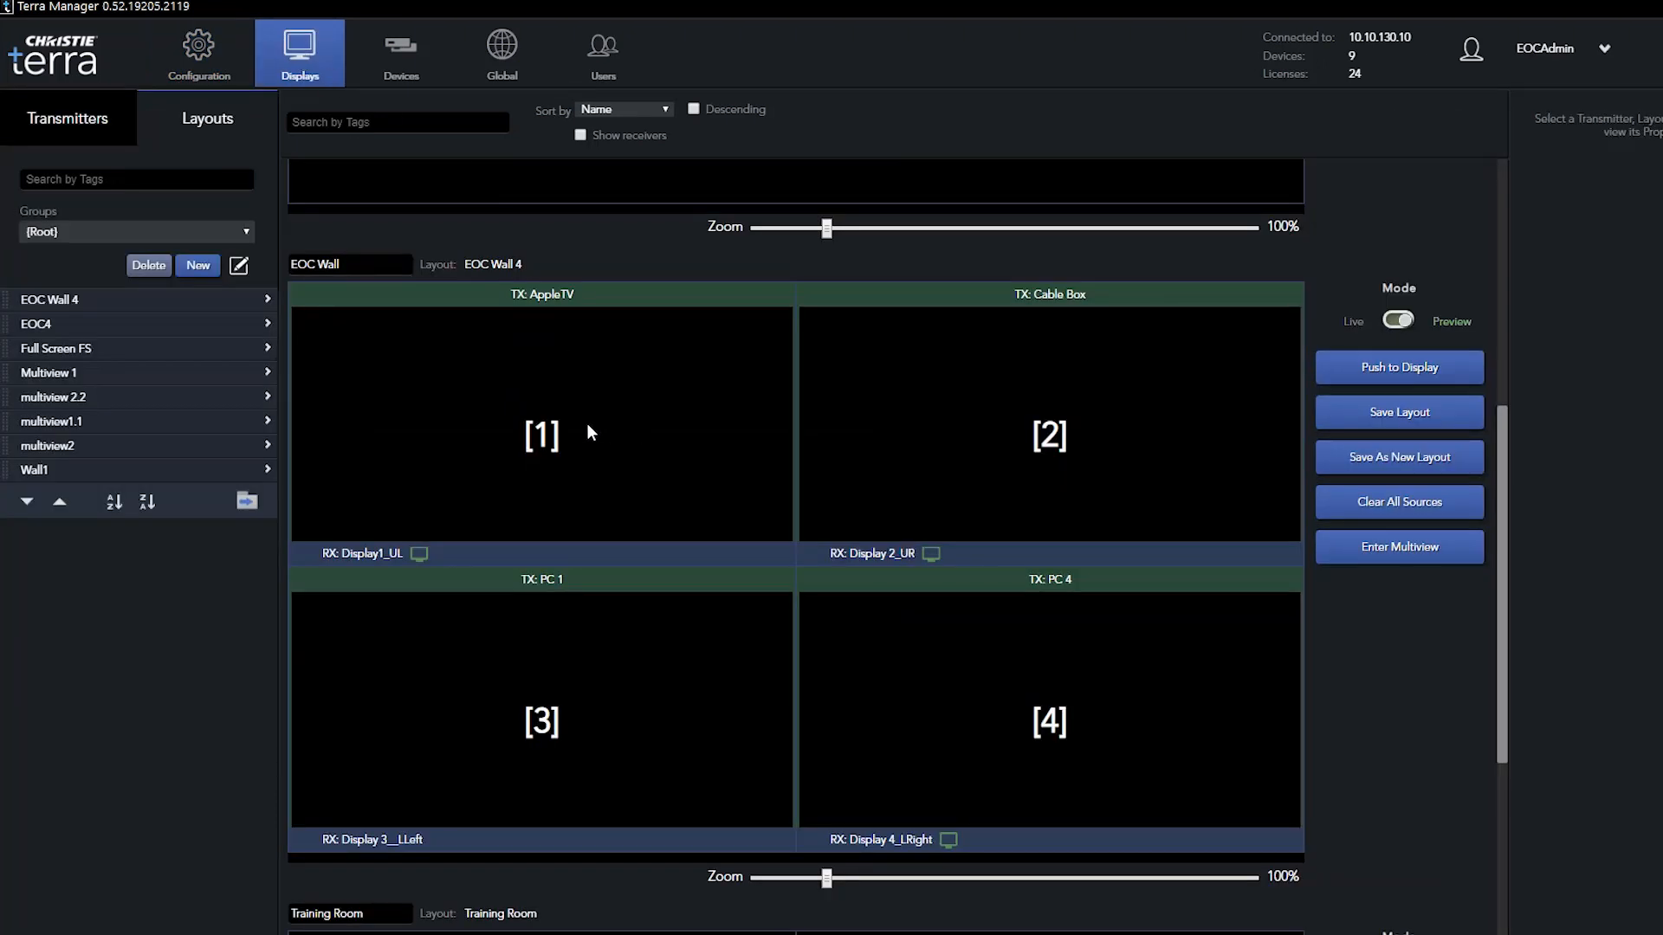
mouse_move(509, 192)
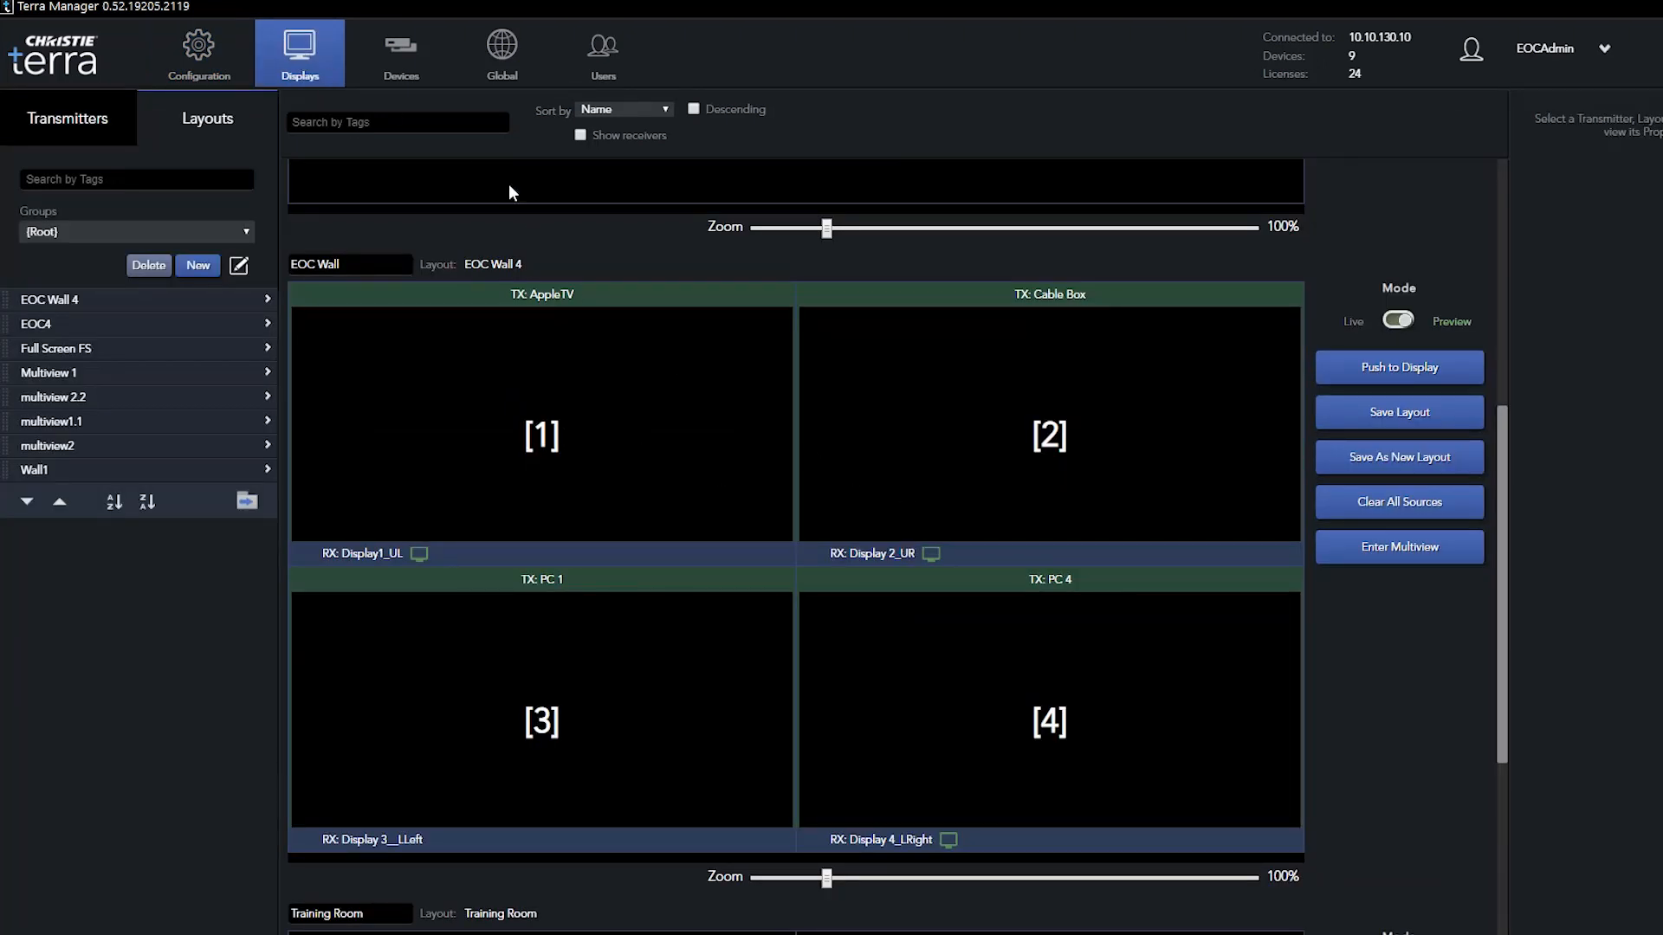
left_click(400, 54)
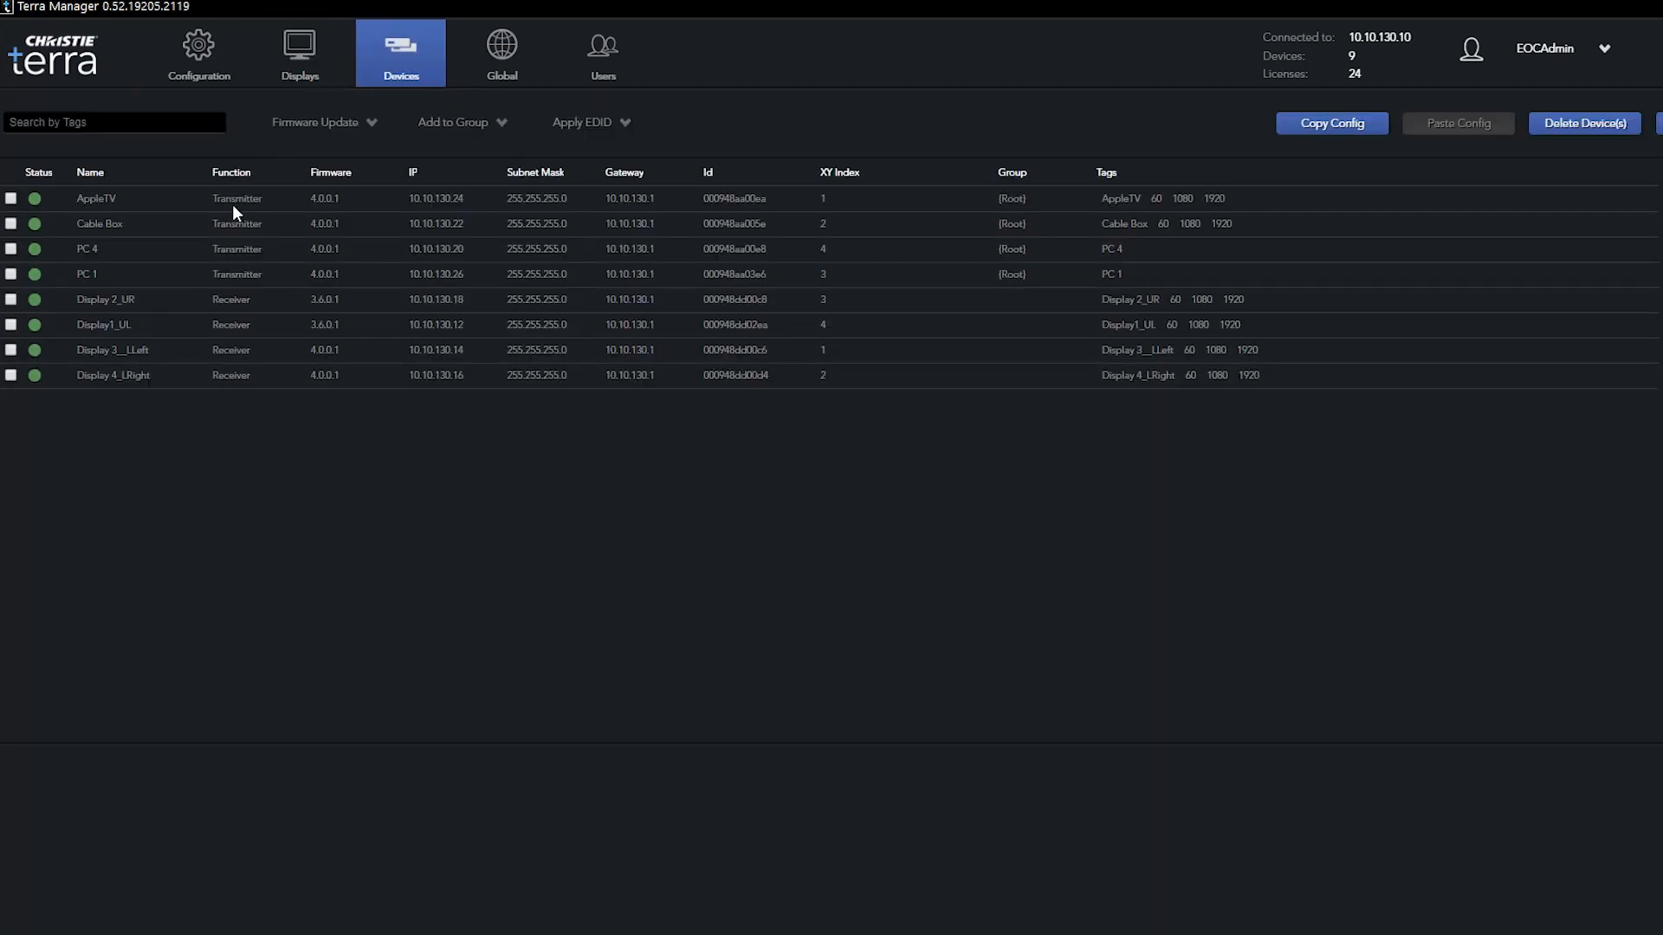
- Go to the Users list to begin creating the Demo Admin account
left_click(500, 54)
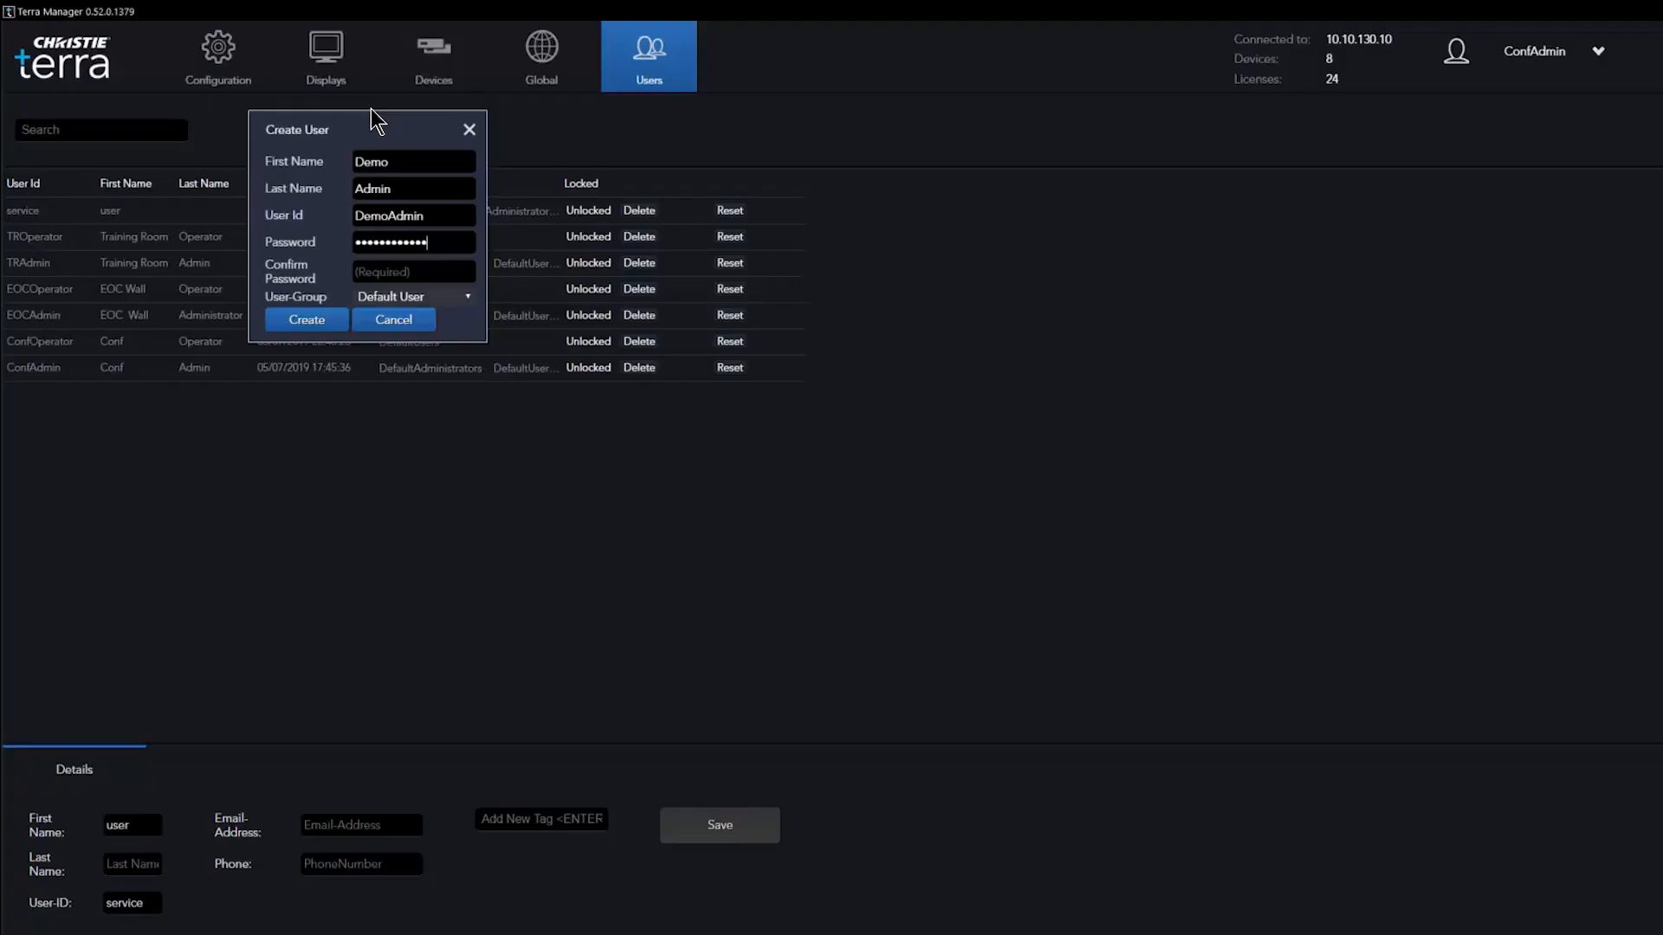
- Confirm the new user's password, close the form and show the Global settings
type("•••••")
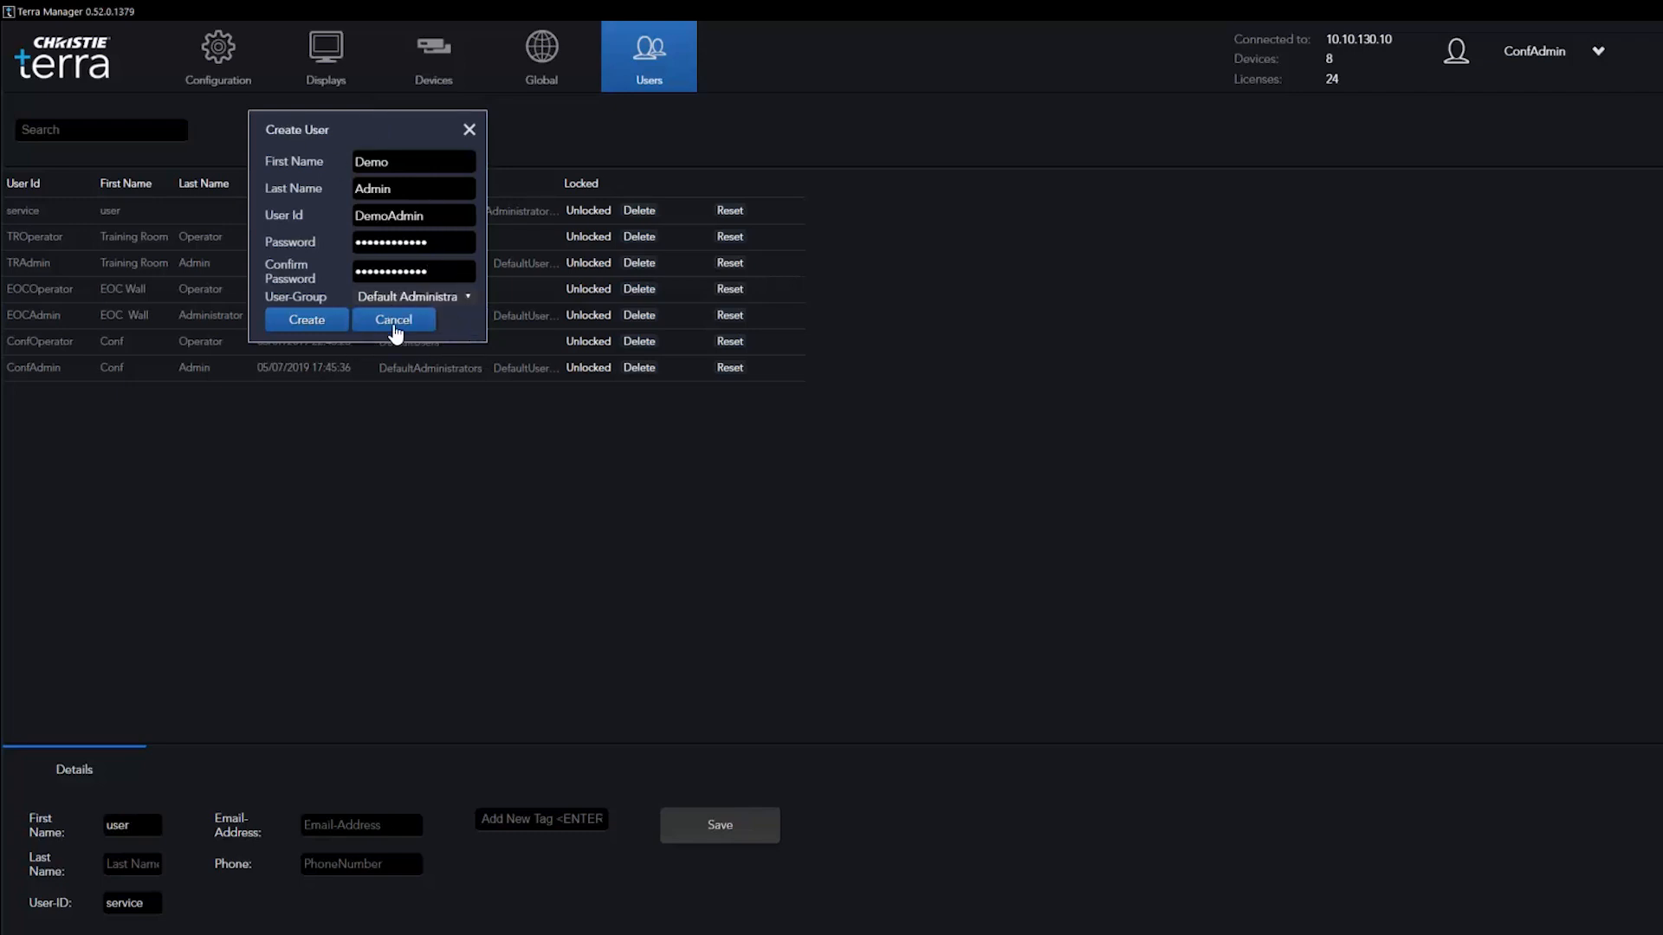
left_click(541, 56)
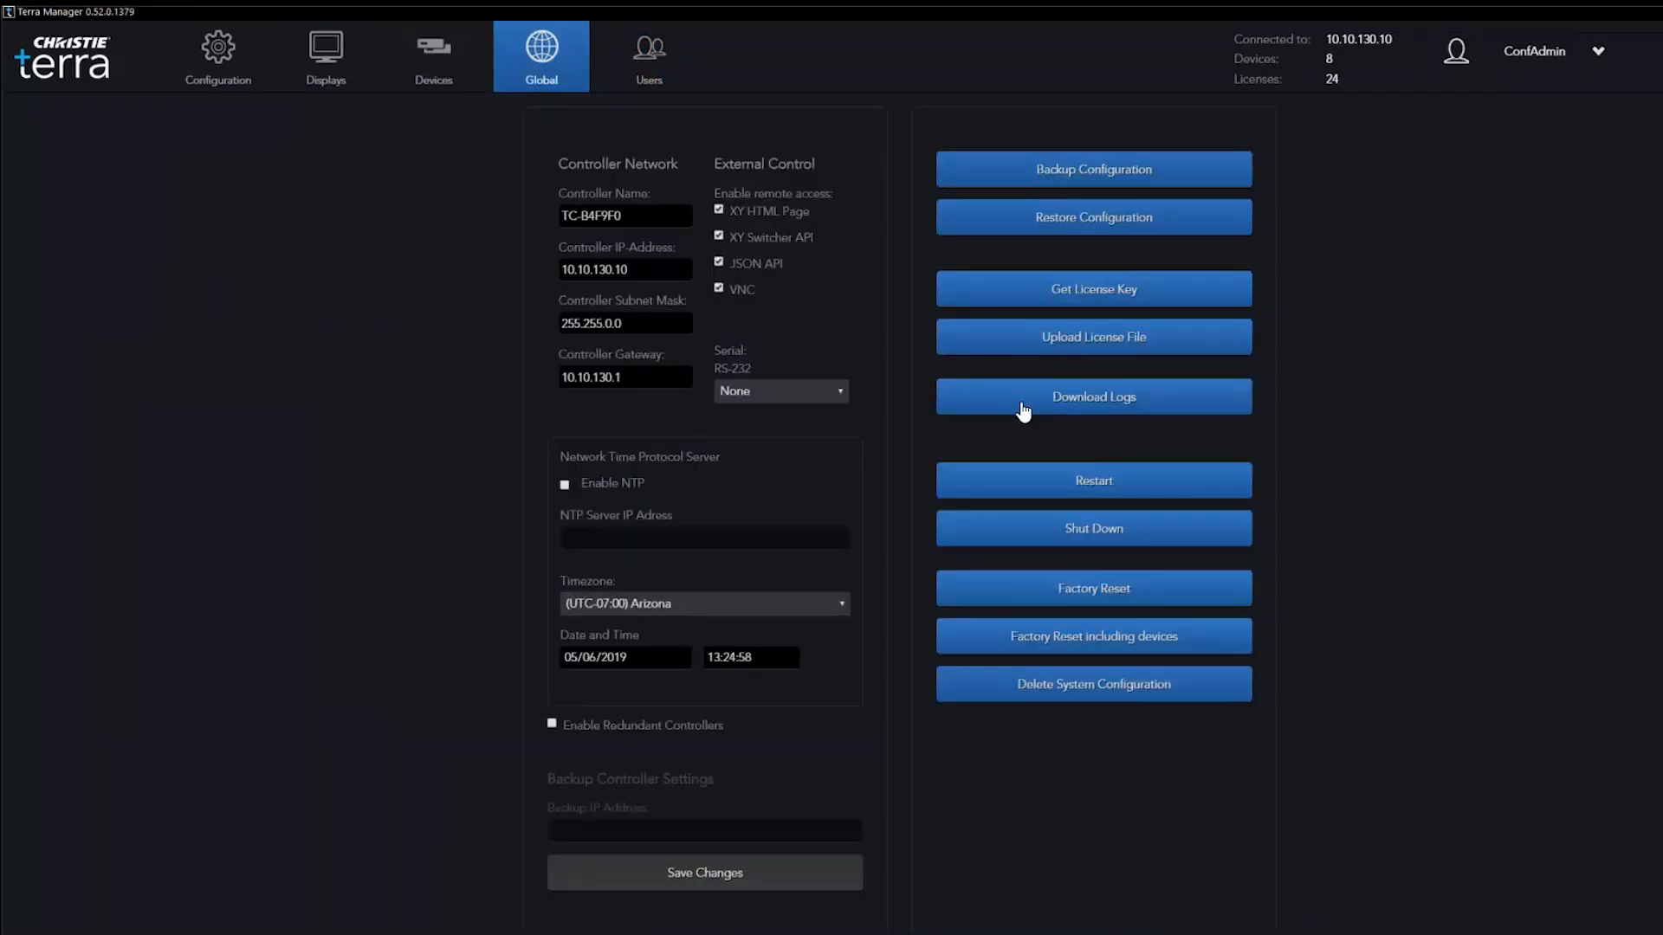
- Download the controller logs and save them to the Terra Logs desktop folder
left_click(1093, 397)
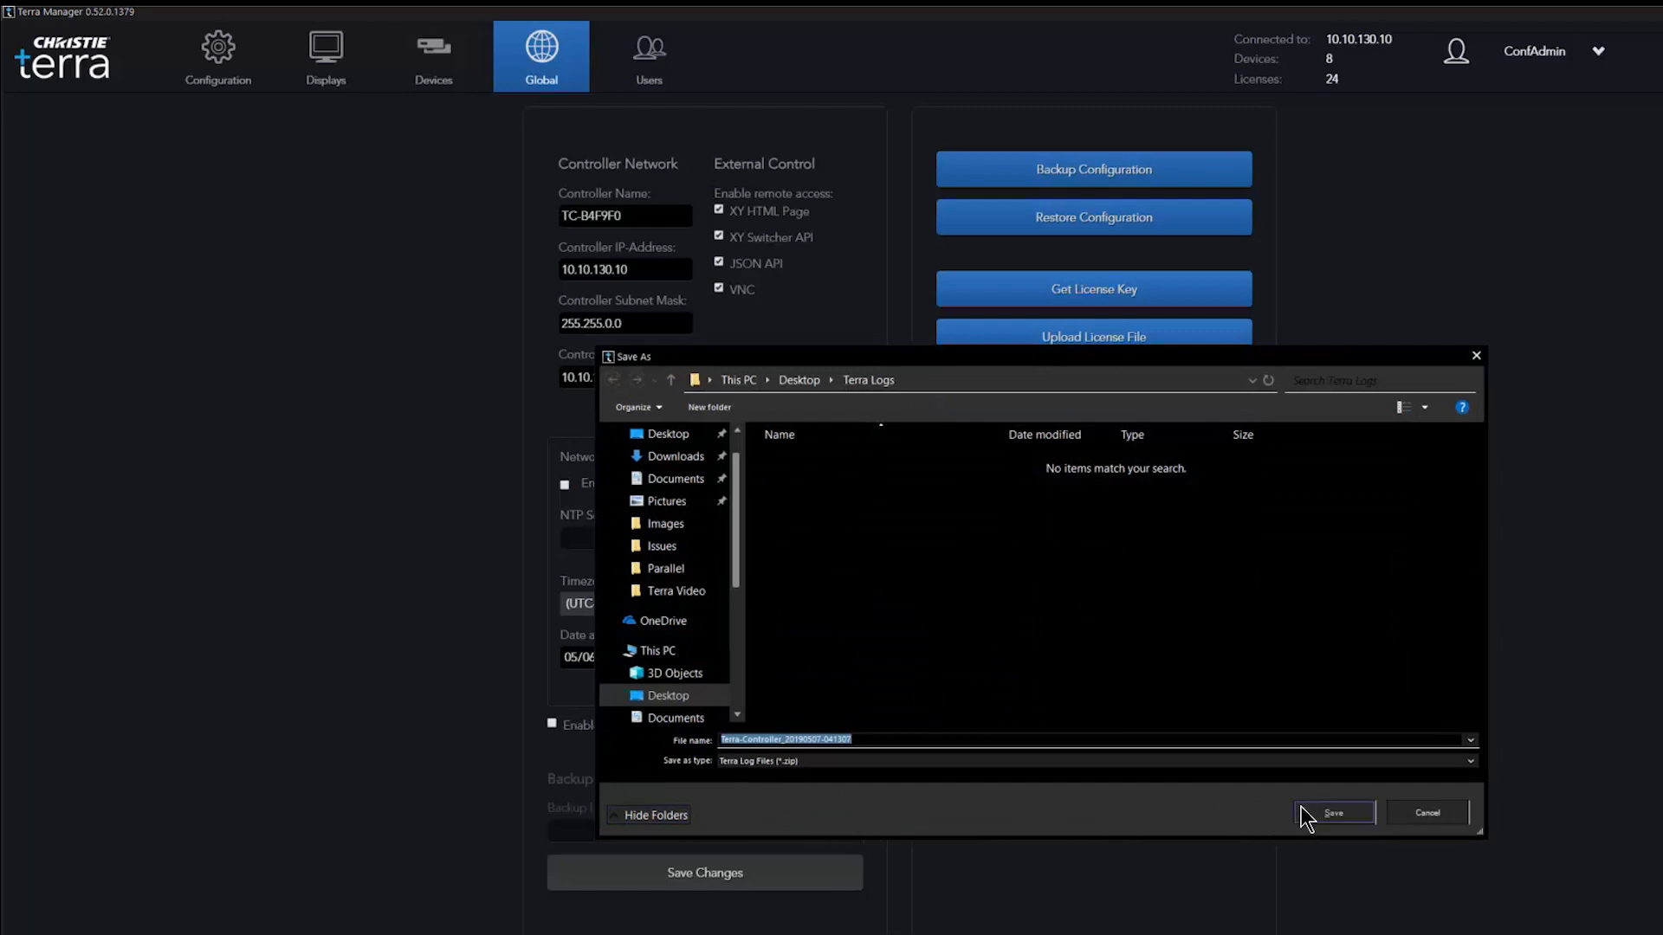
left_click(1332, 813)
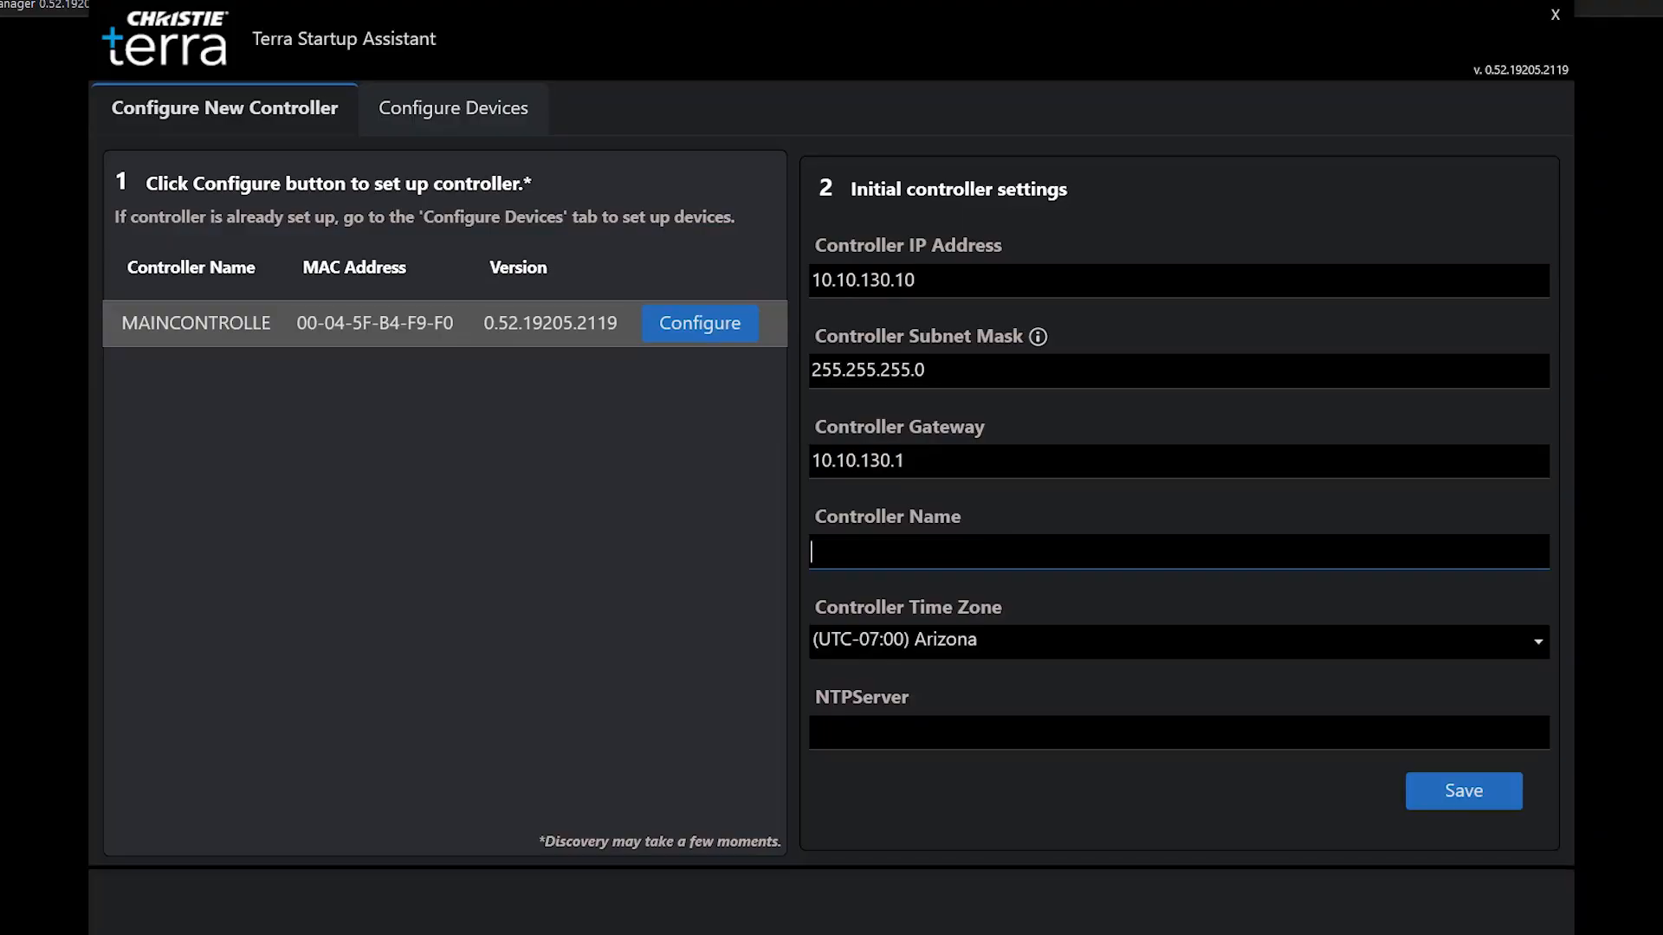
- Enter 'Main Controller' as the new controller's name
type("Main Con")
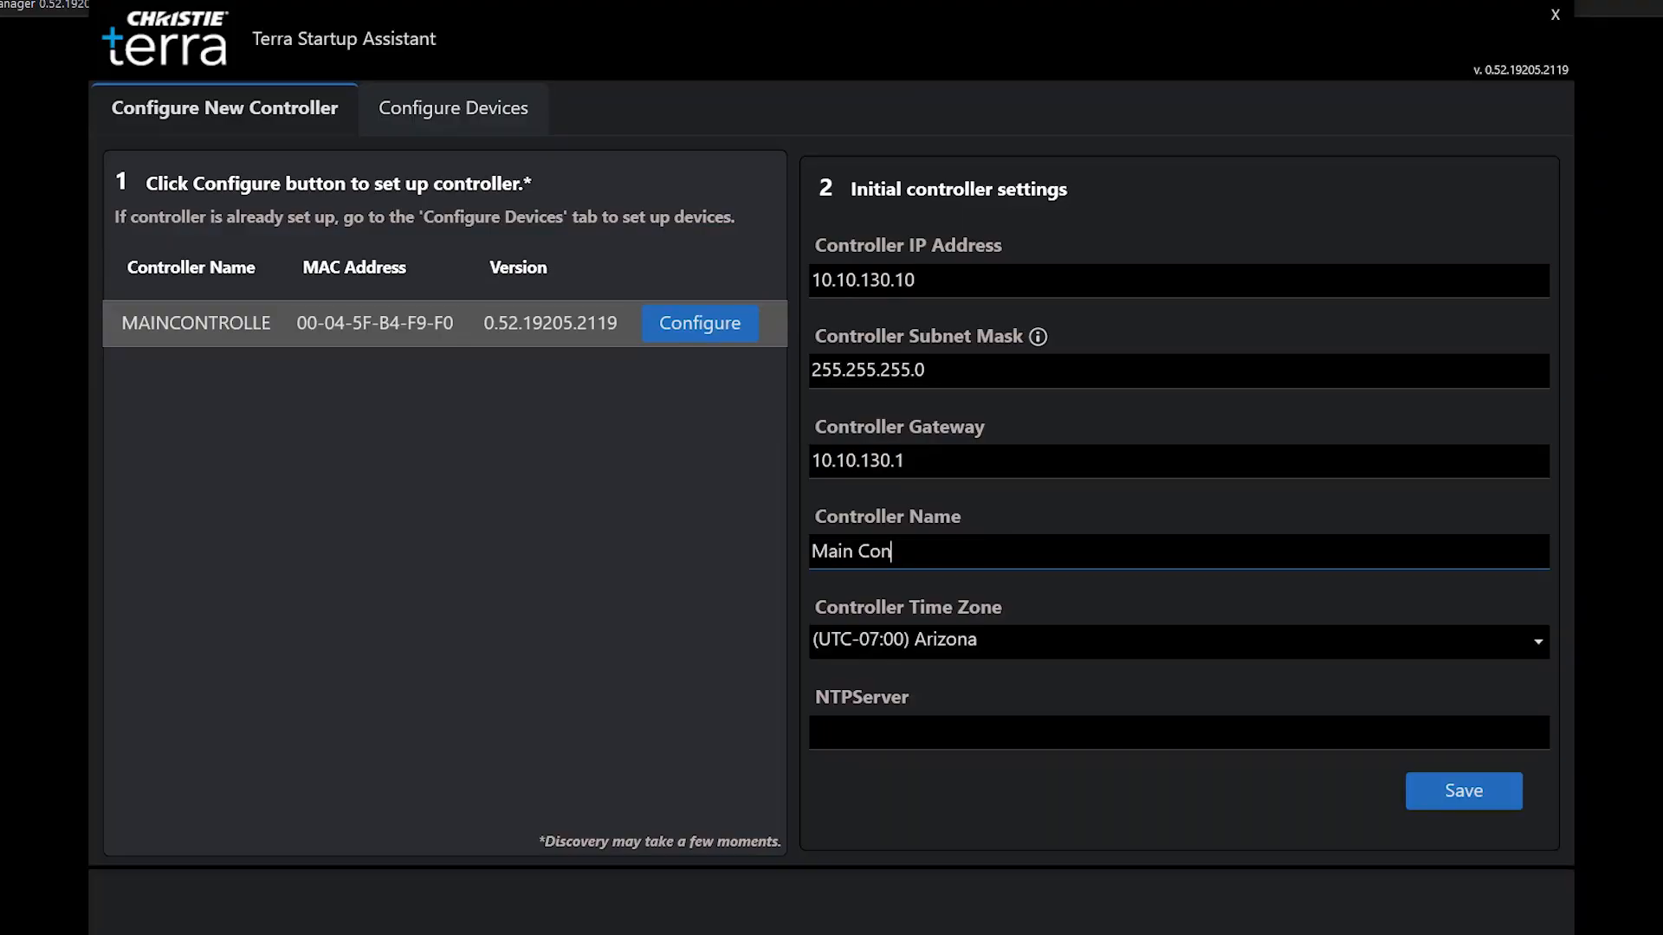
type("troller")
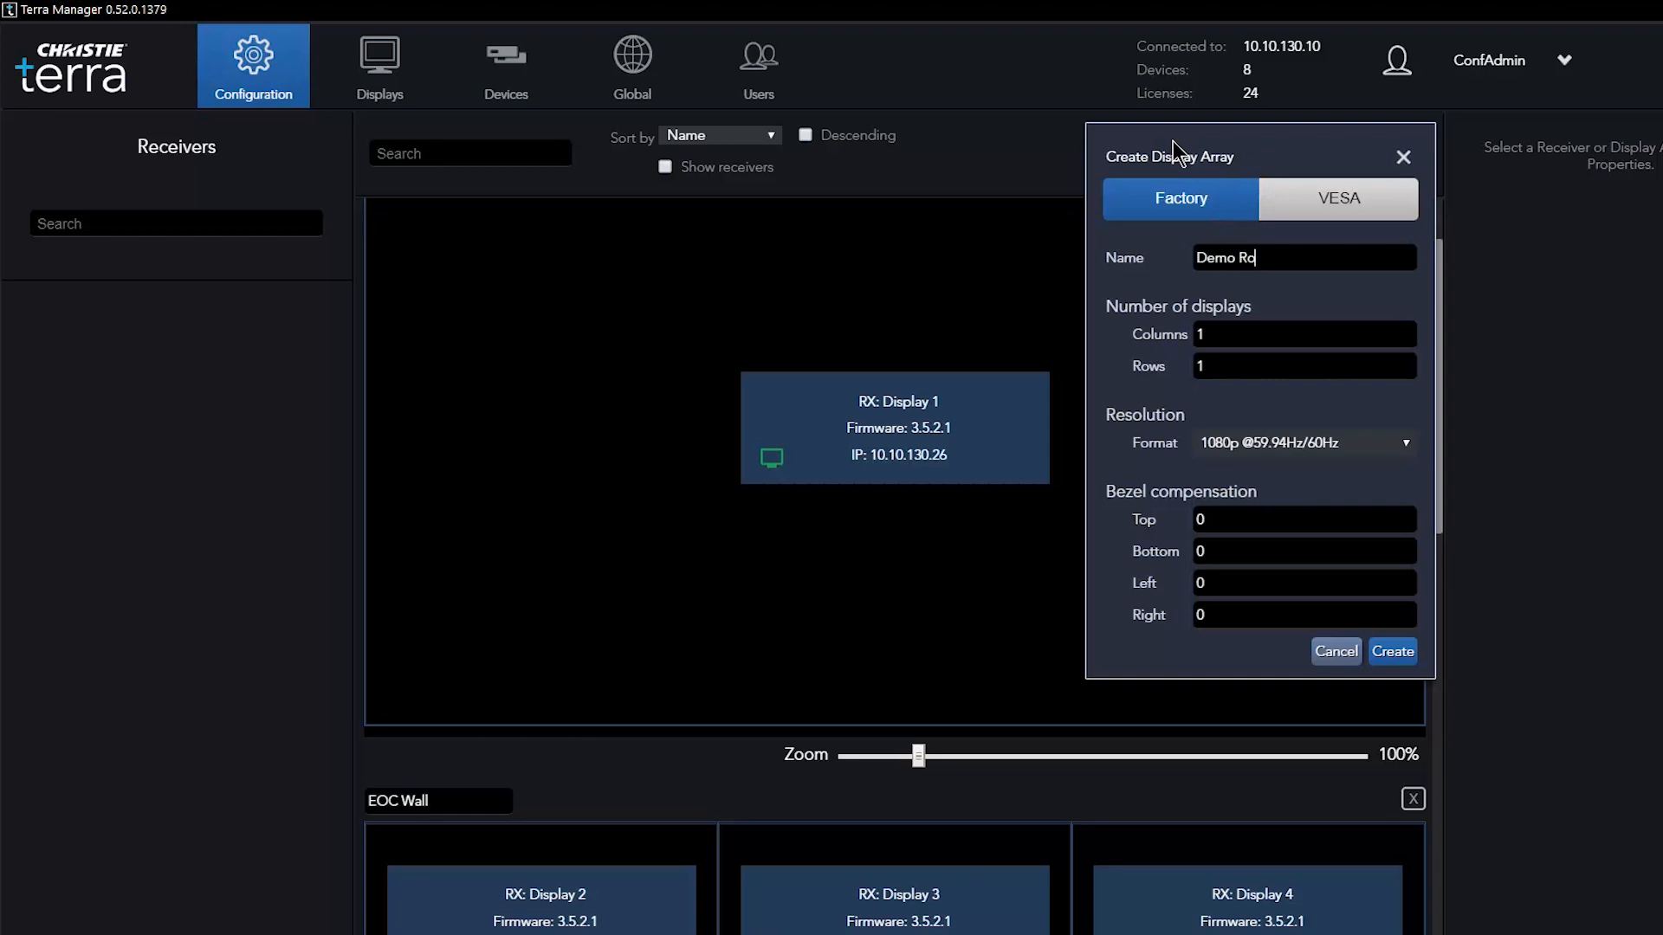
type("2")
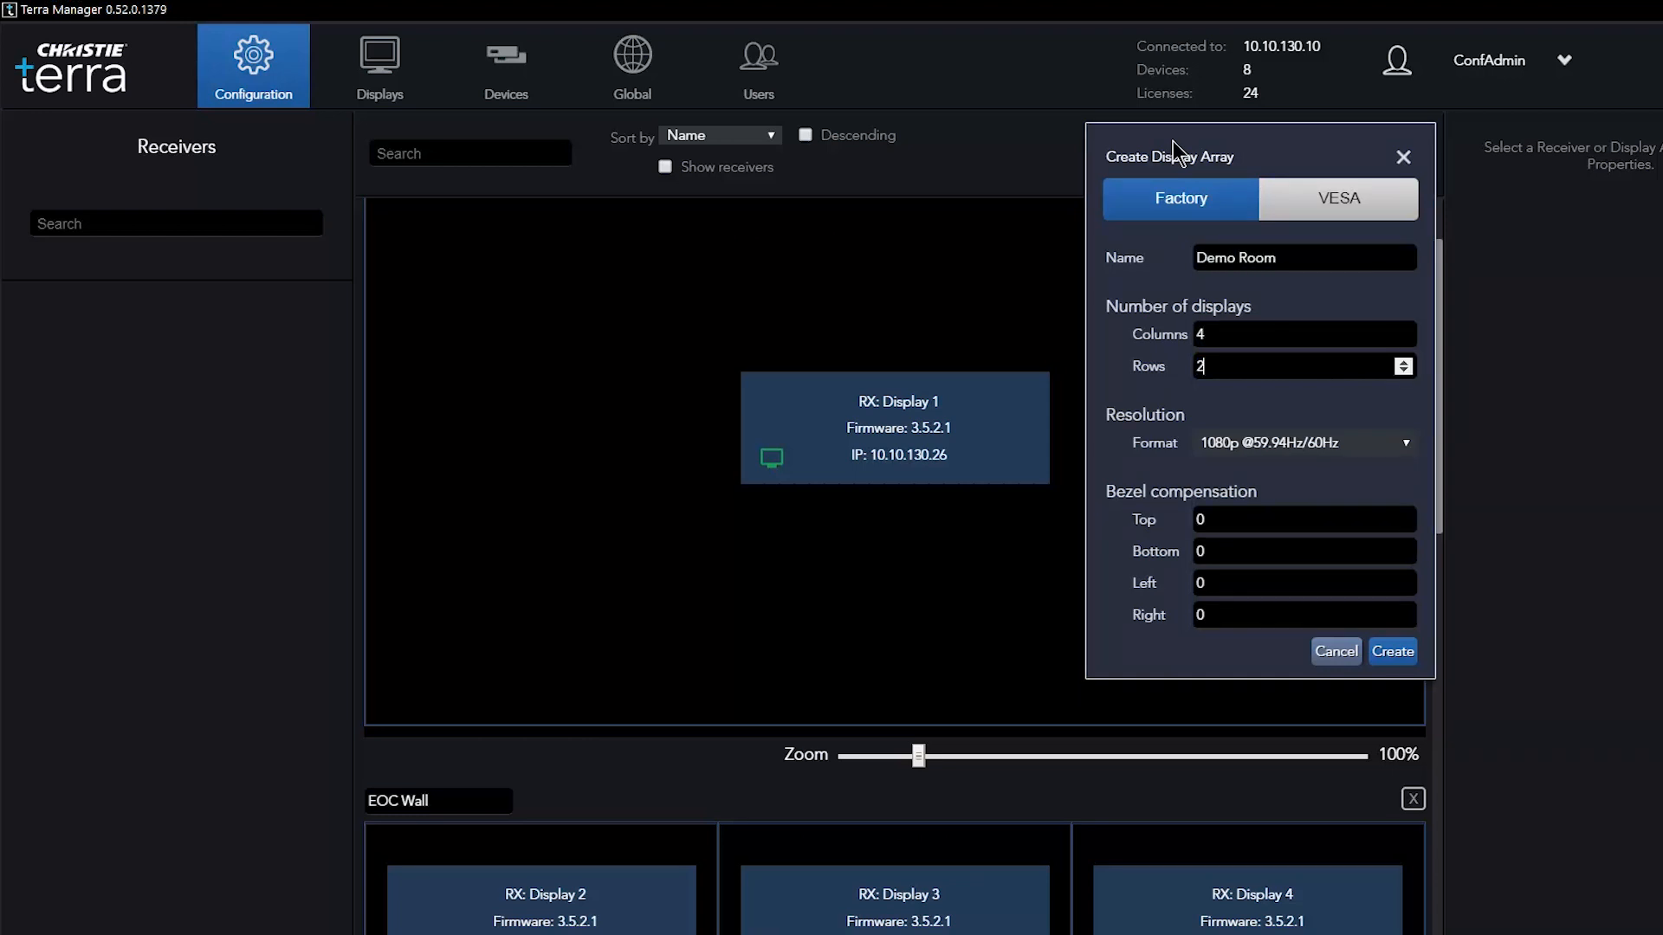
left_click(1405, 442)
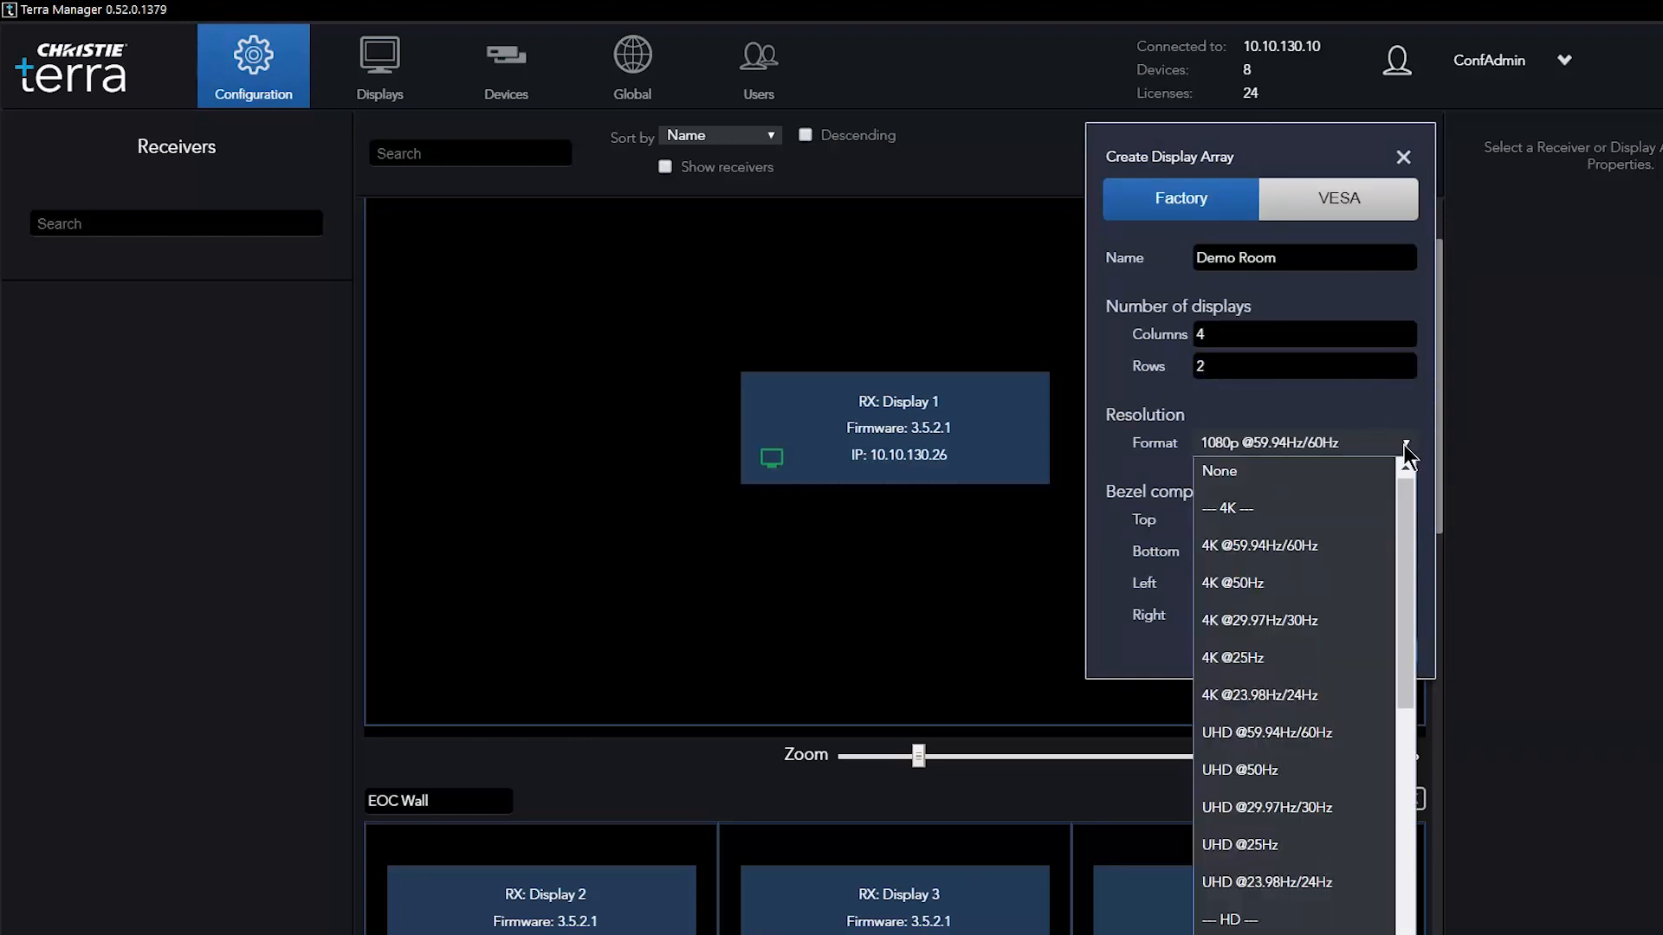
left_click(1259, 620)
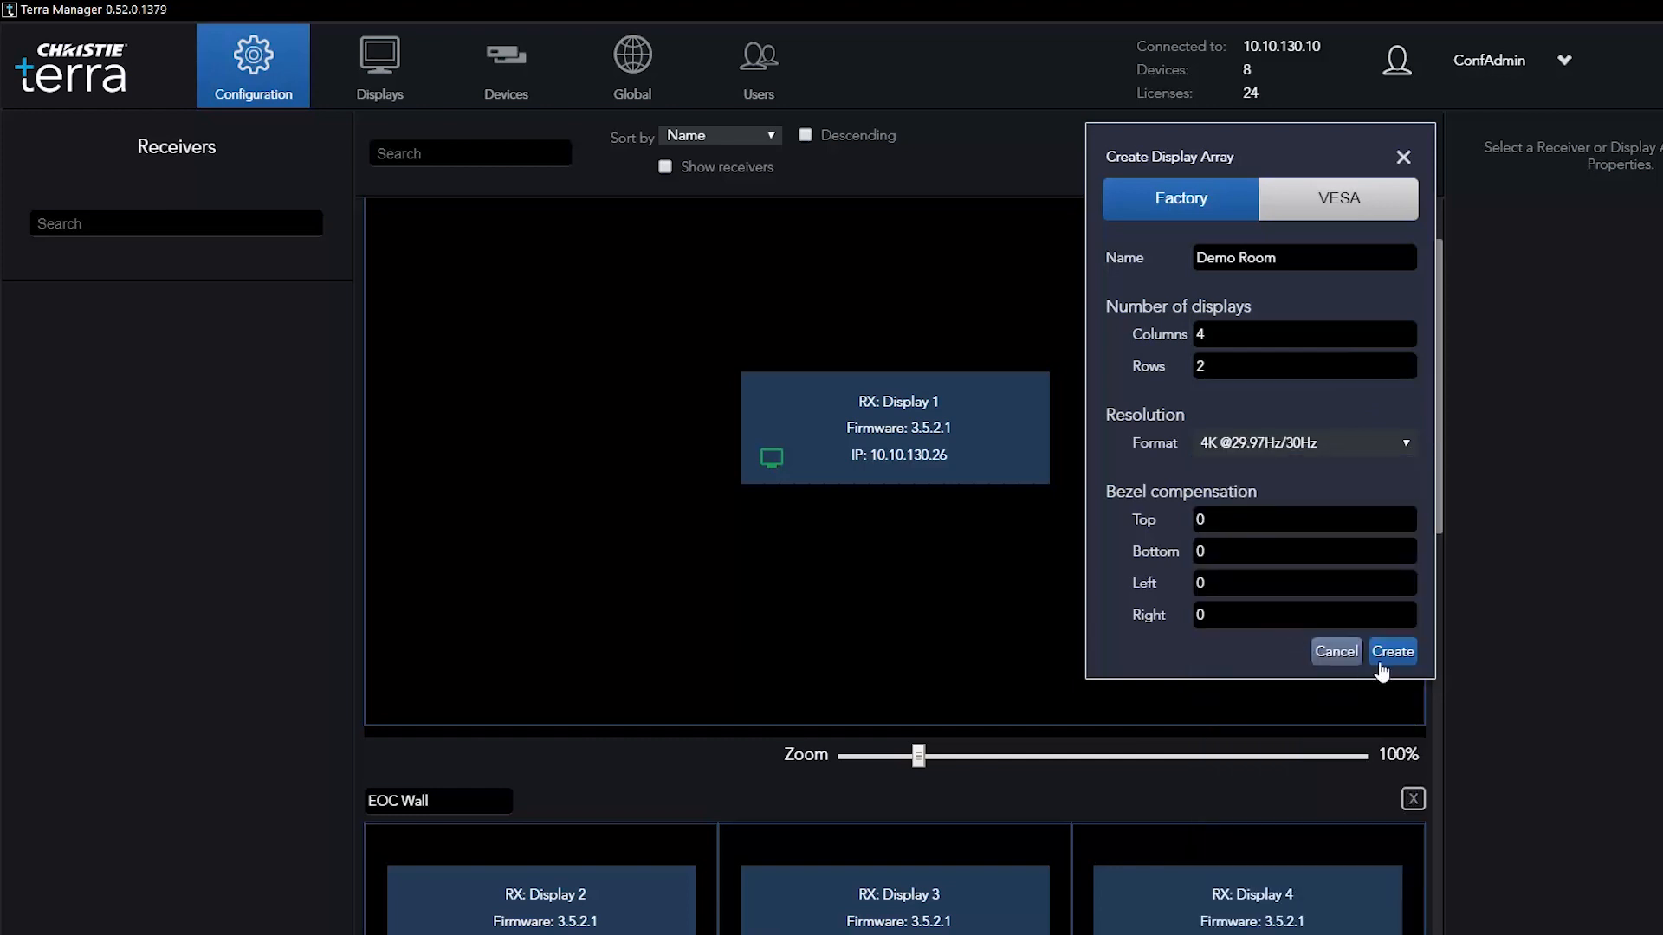
left_click(1393, 651)
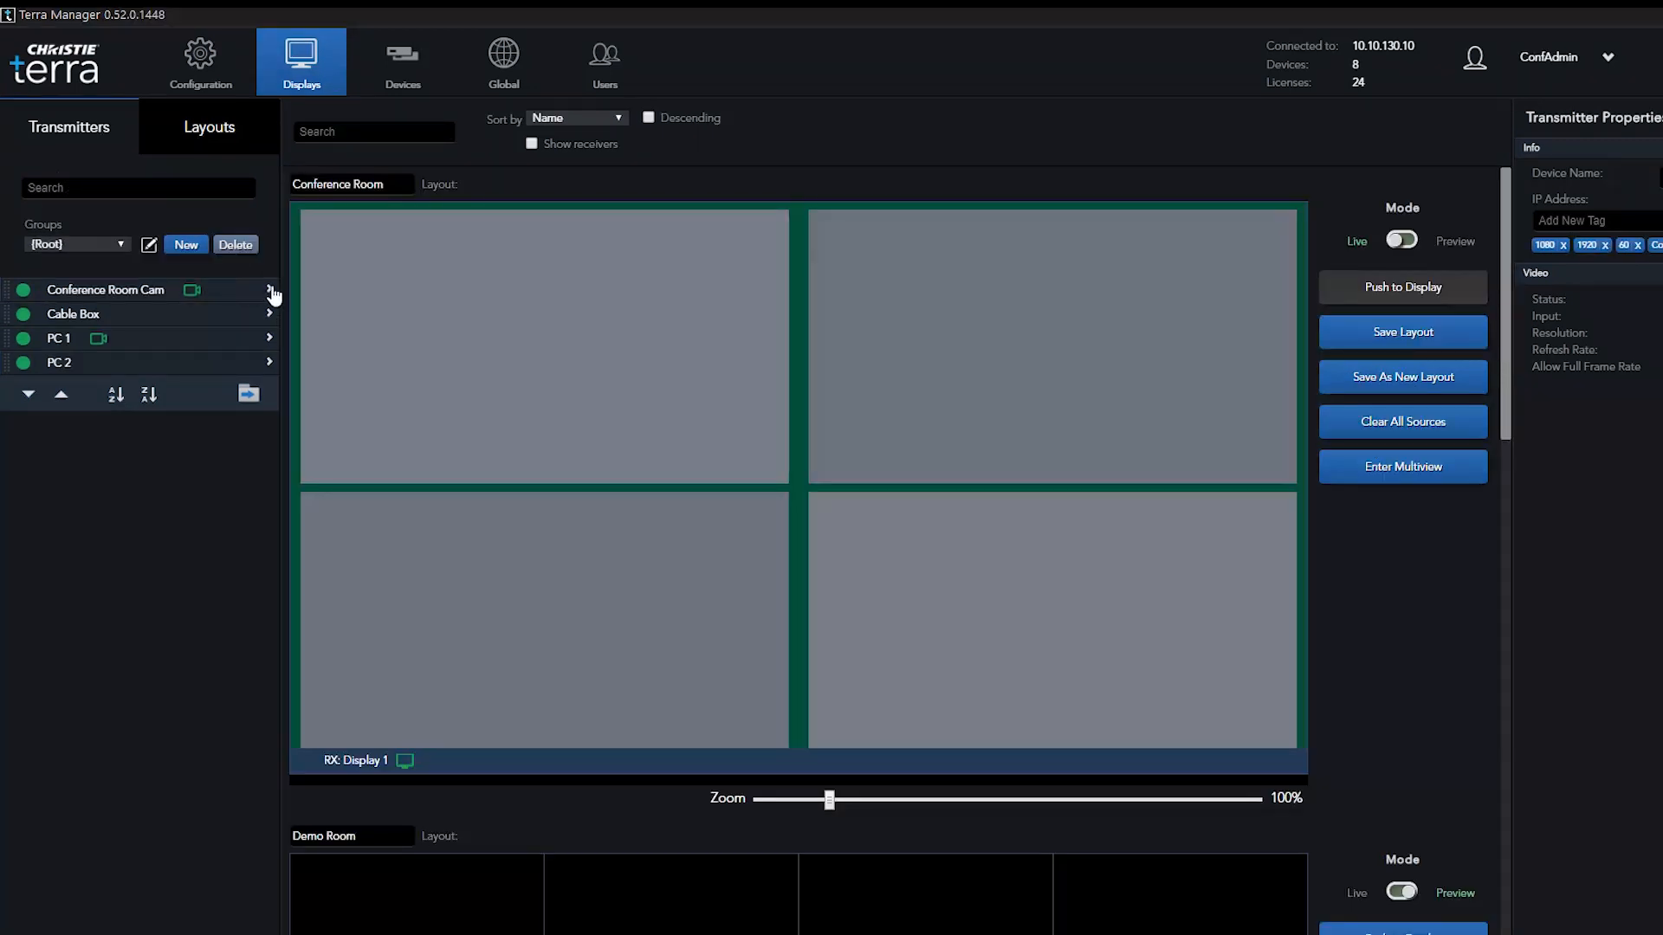
- Enable audio and another signal for Conference Room Cam, then push the multiview to the display
left_click(271, 290)
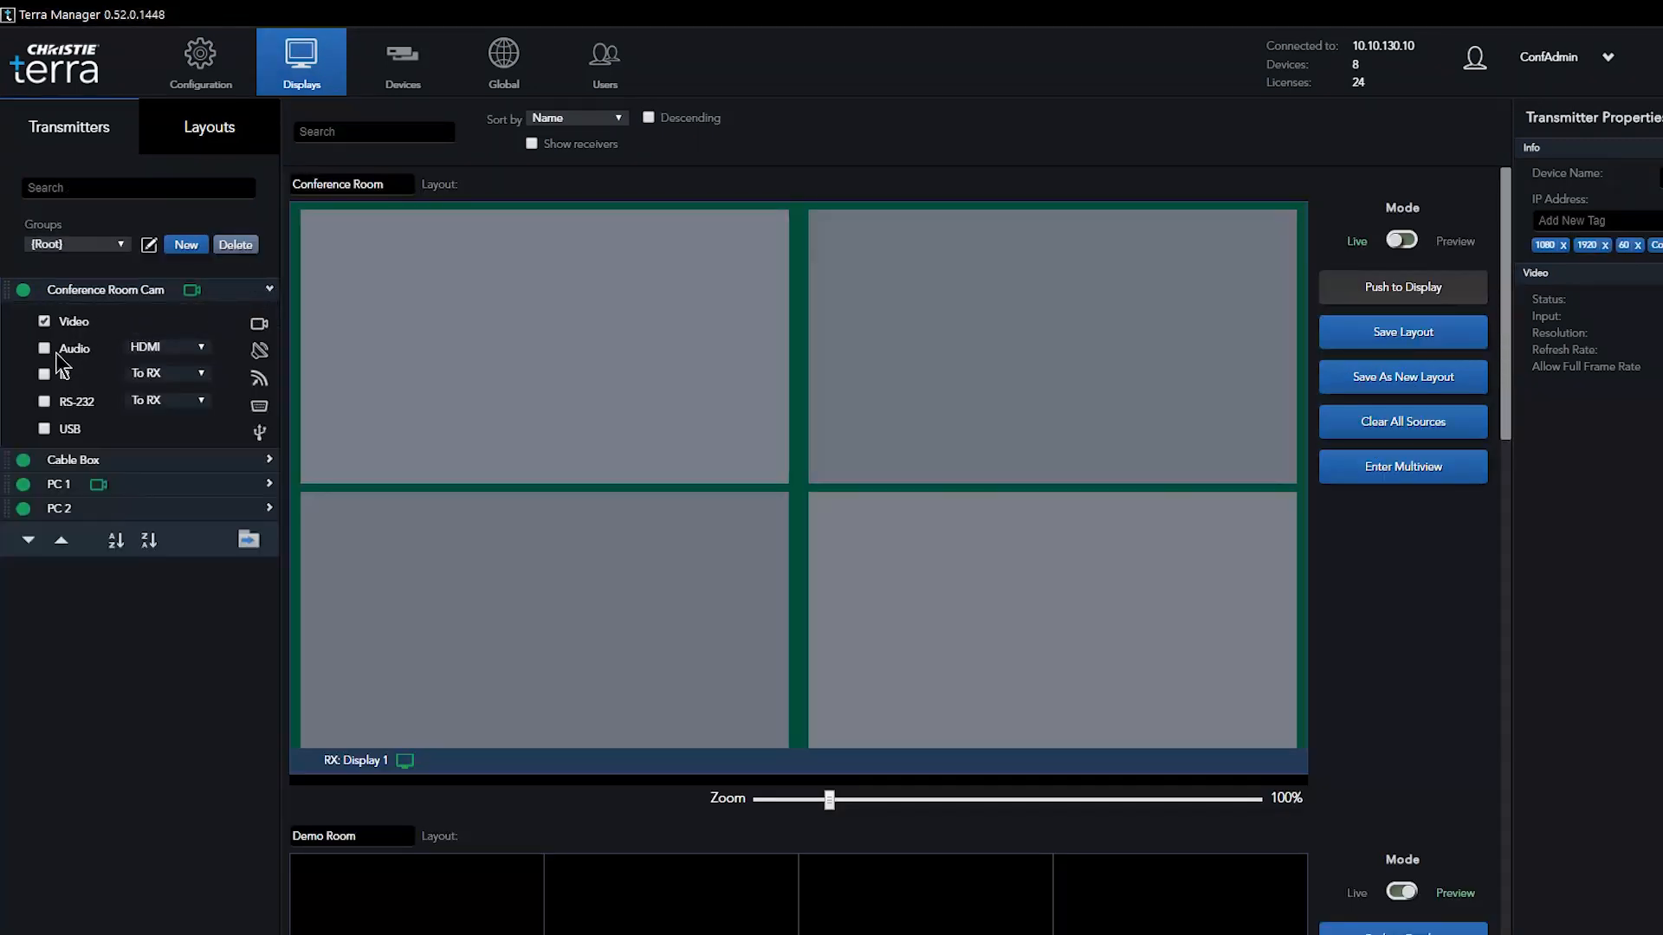
left_click(43, 348)
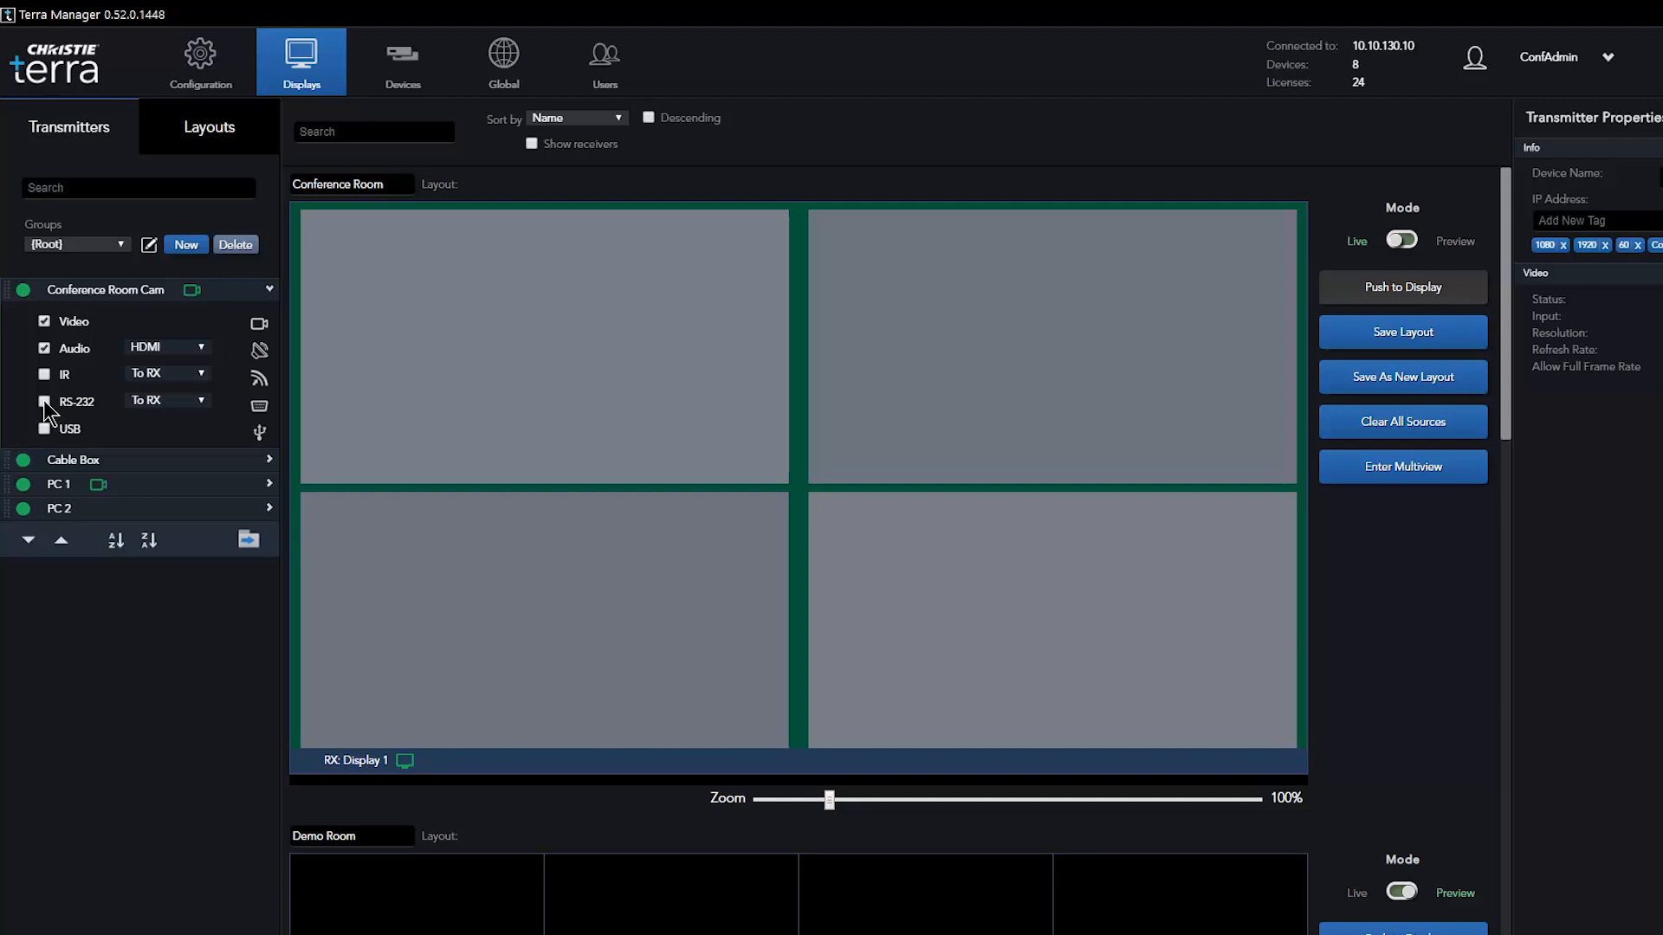
left_click(1402, 466)
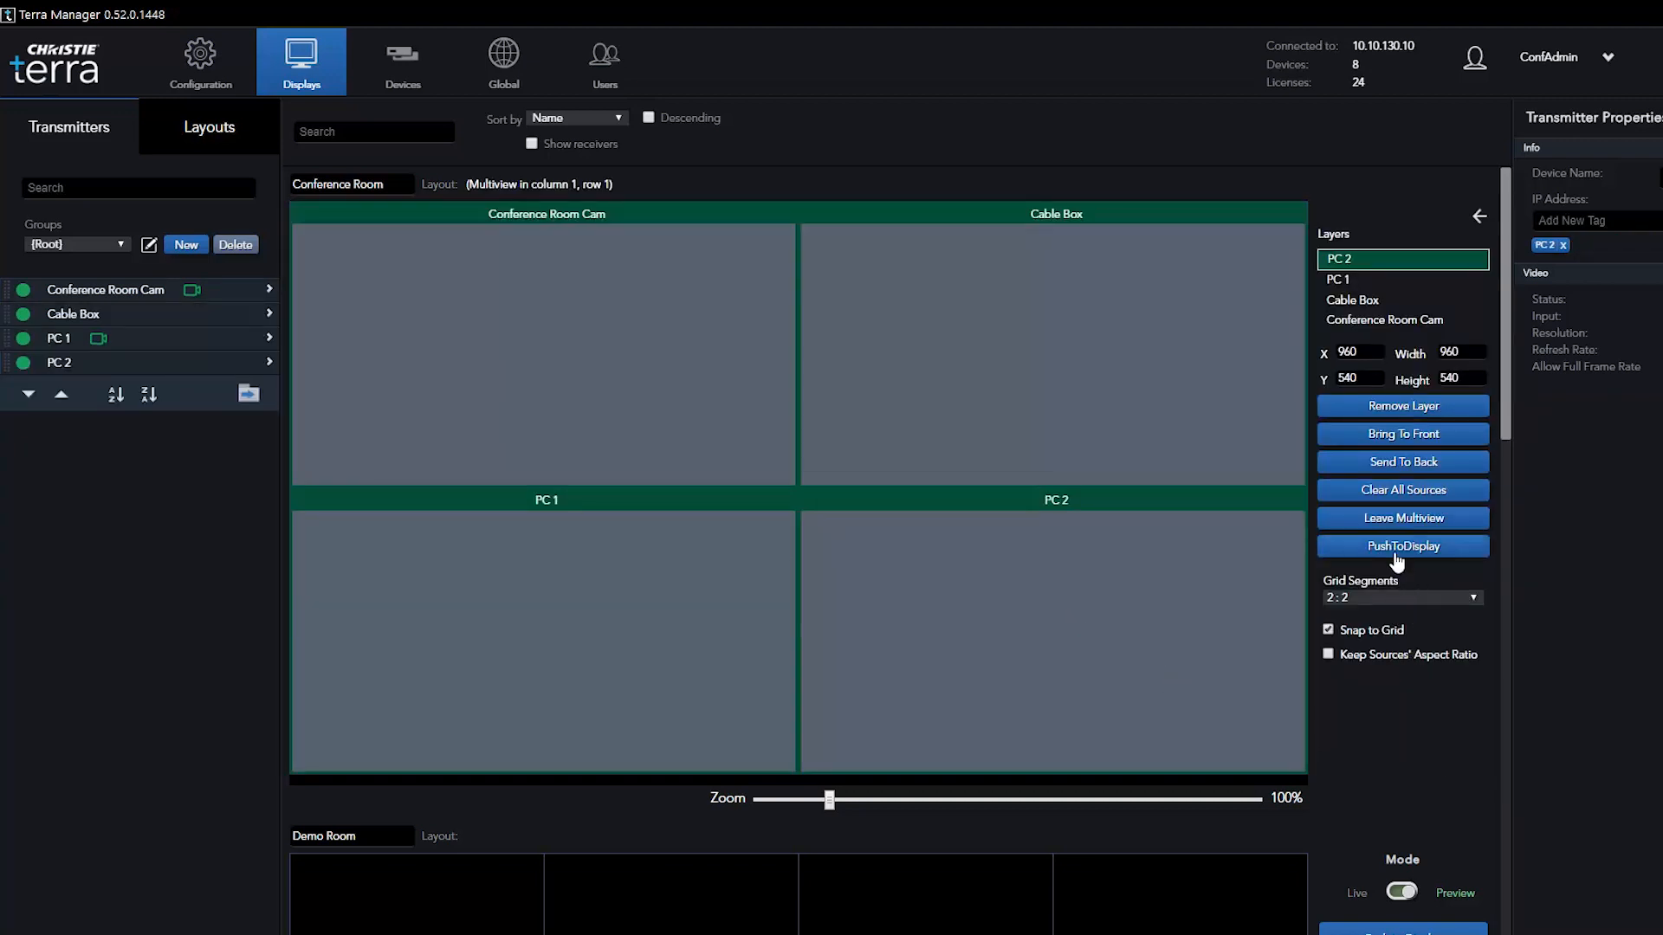
left_click(1401, 545)
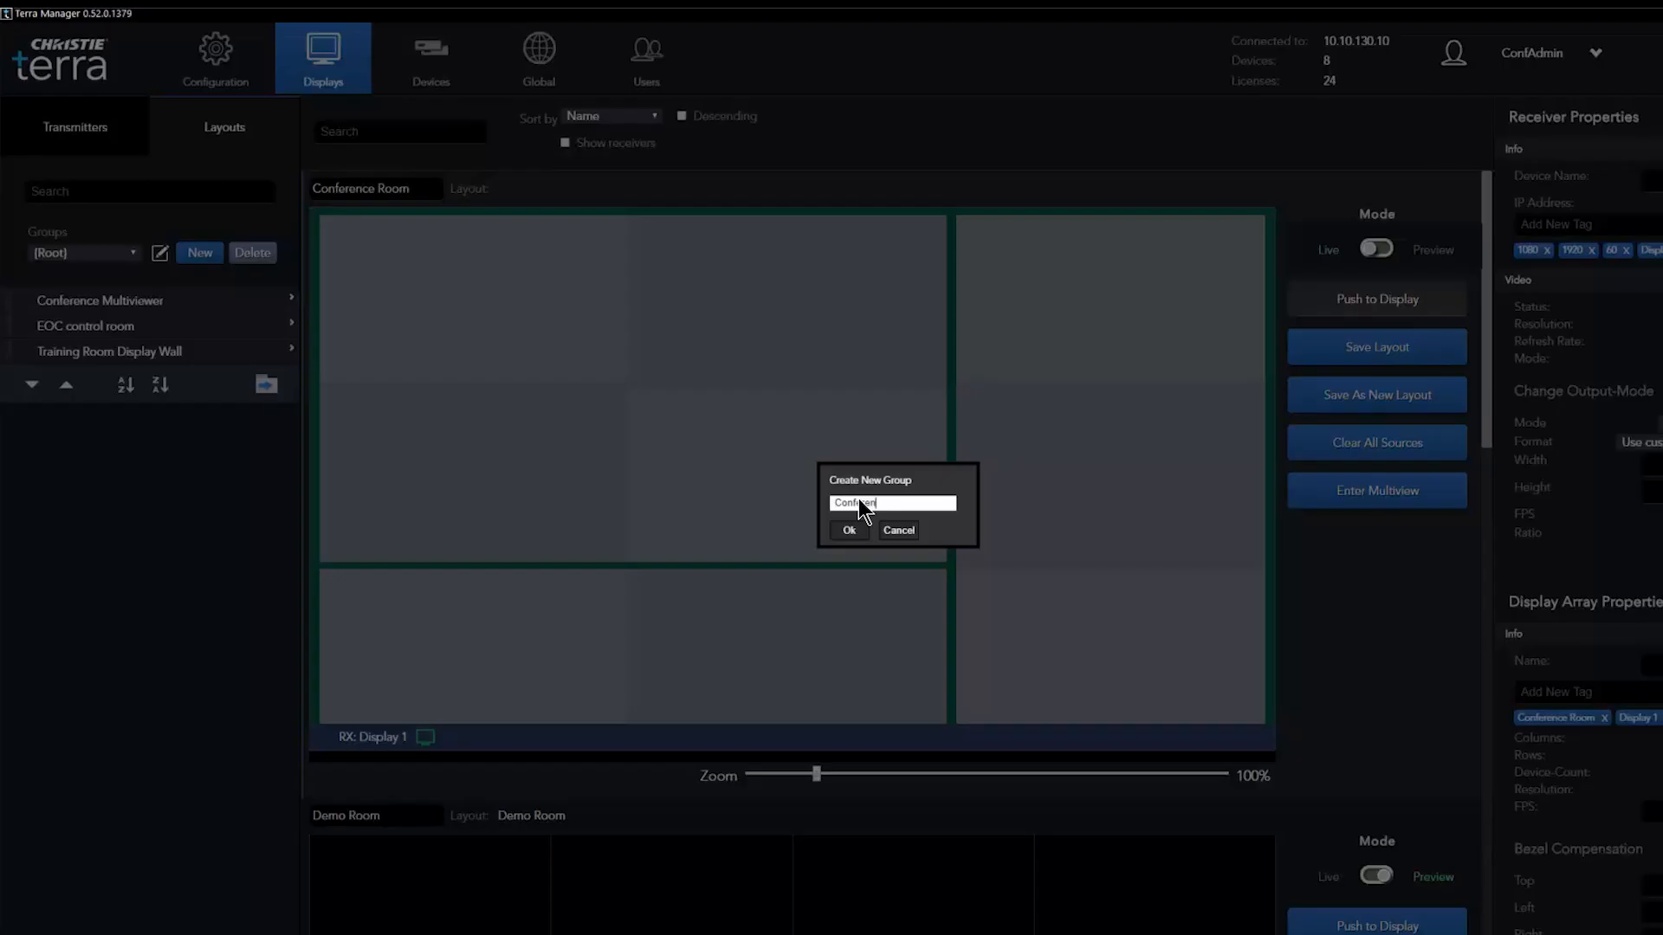
- Name the group 'Conference Layout' and save the wall arrangement as layout 'Video'
type("Conference Layout")
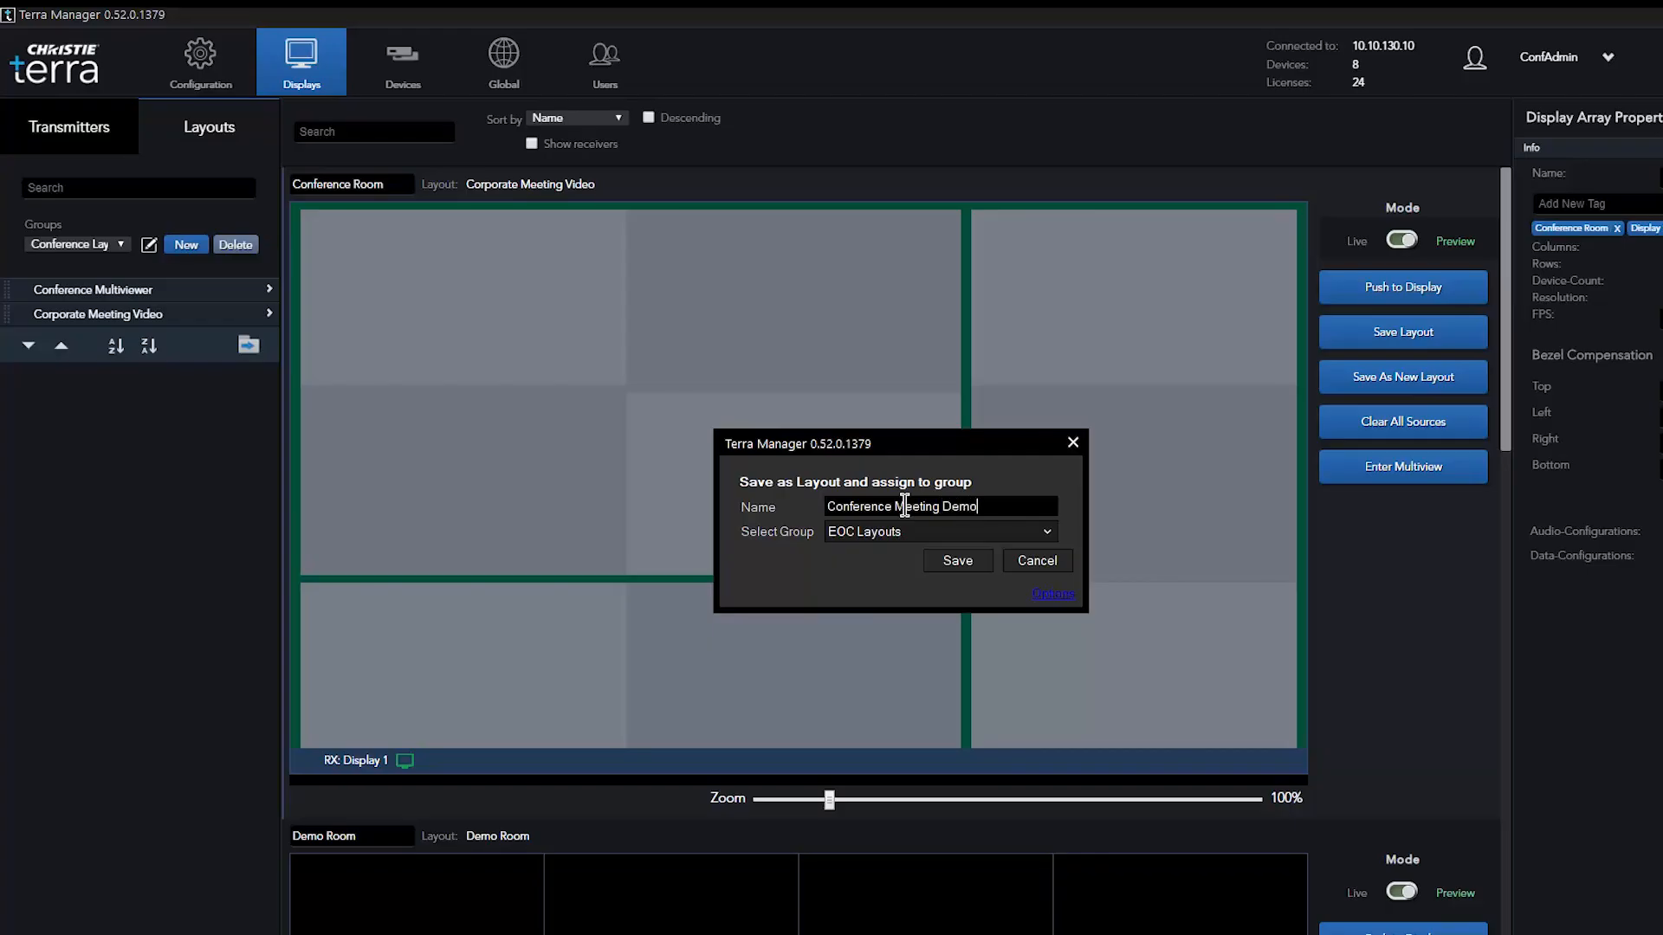
type("Video")
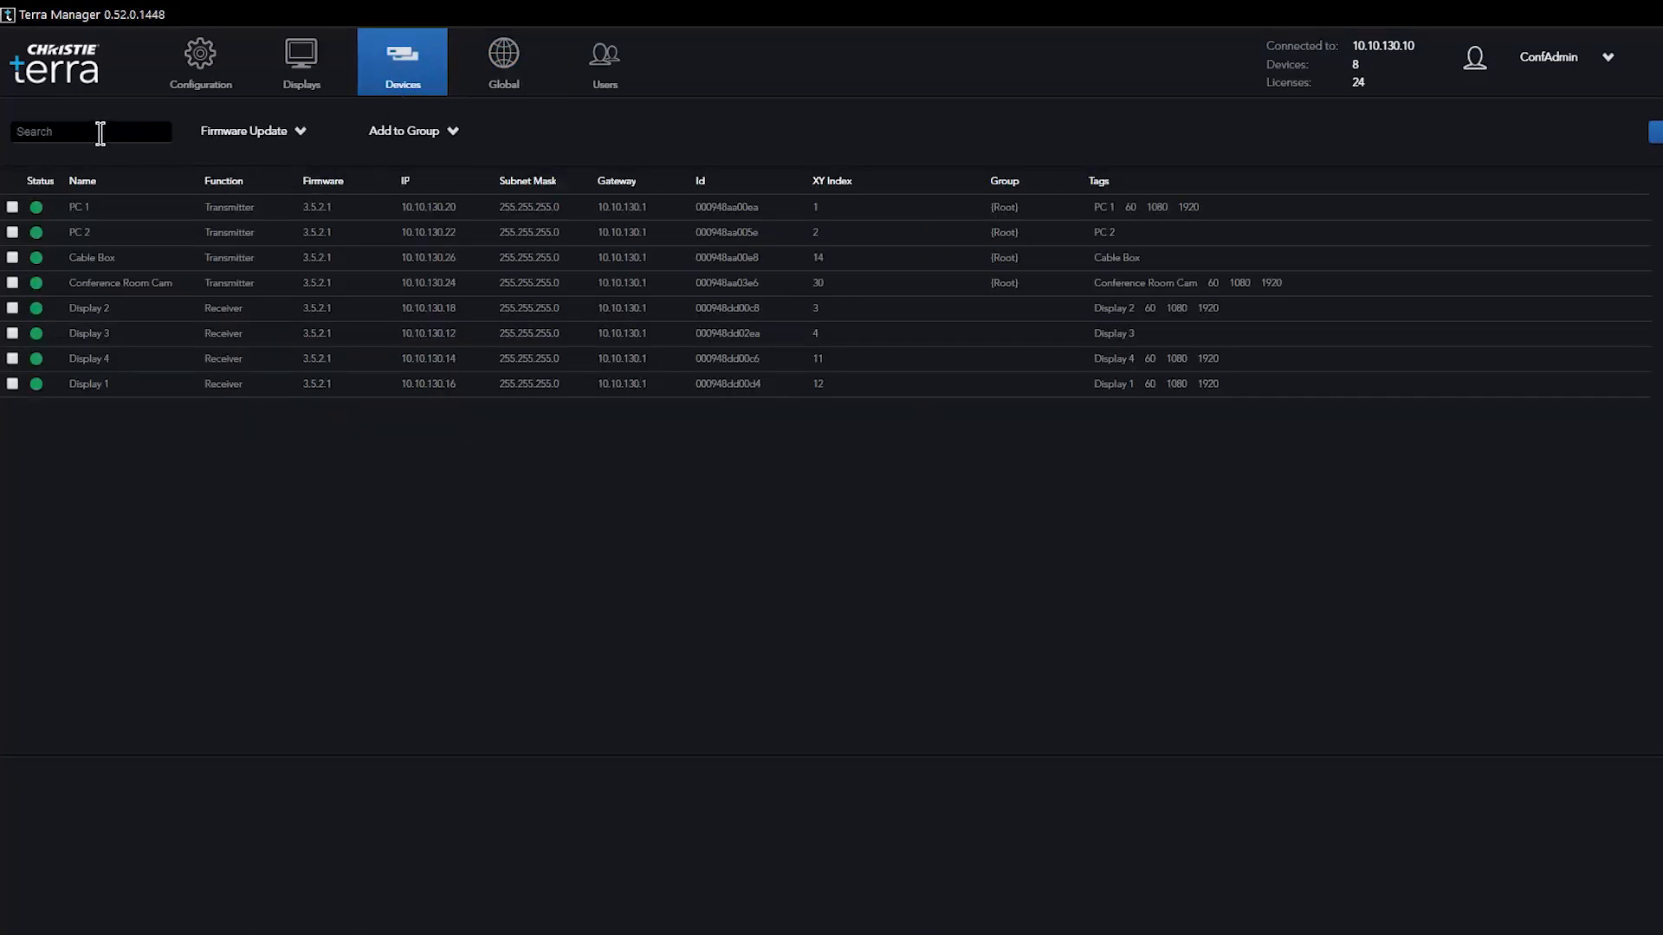
- Filter devices by the PC tag, then move to the Global controller settings
type("PC")
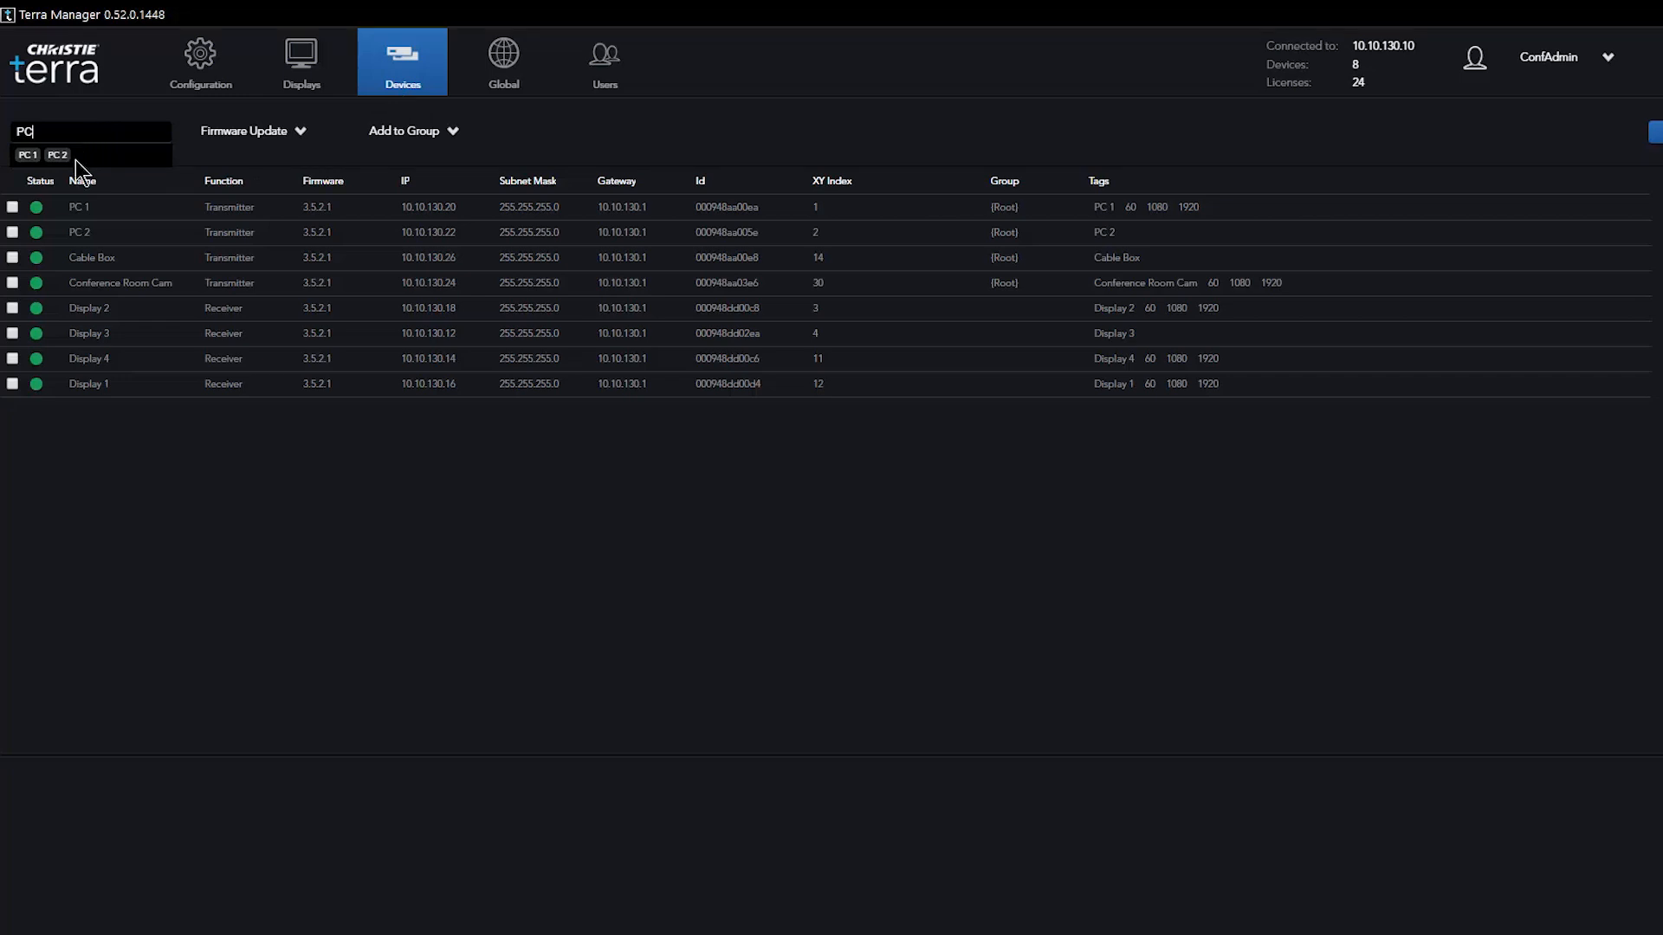
left_click(56, 154)
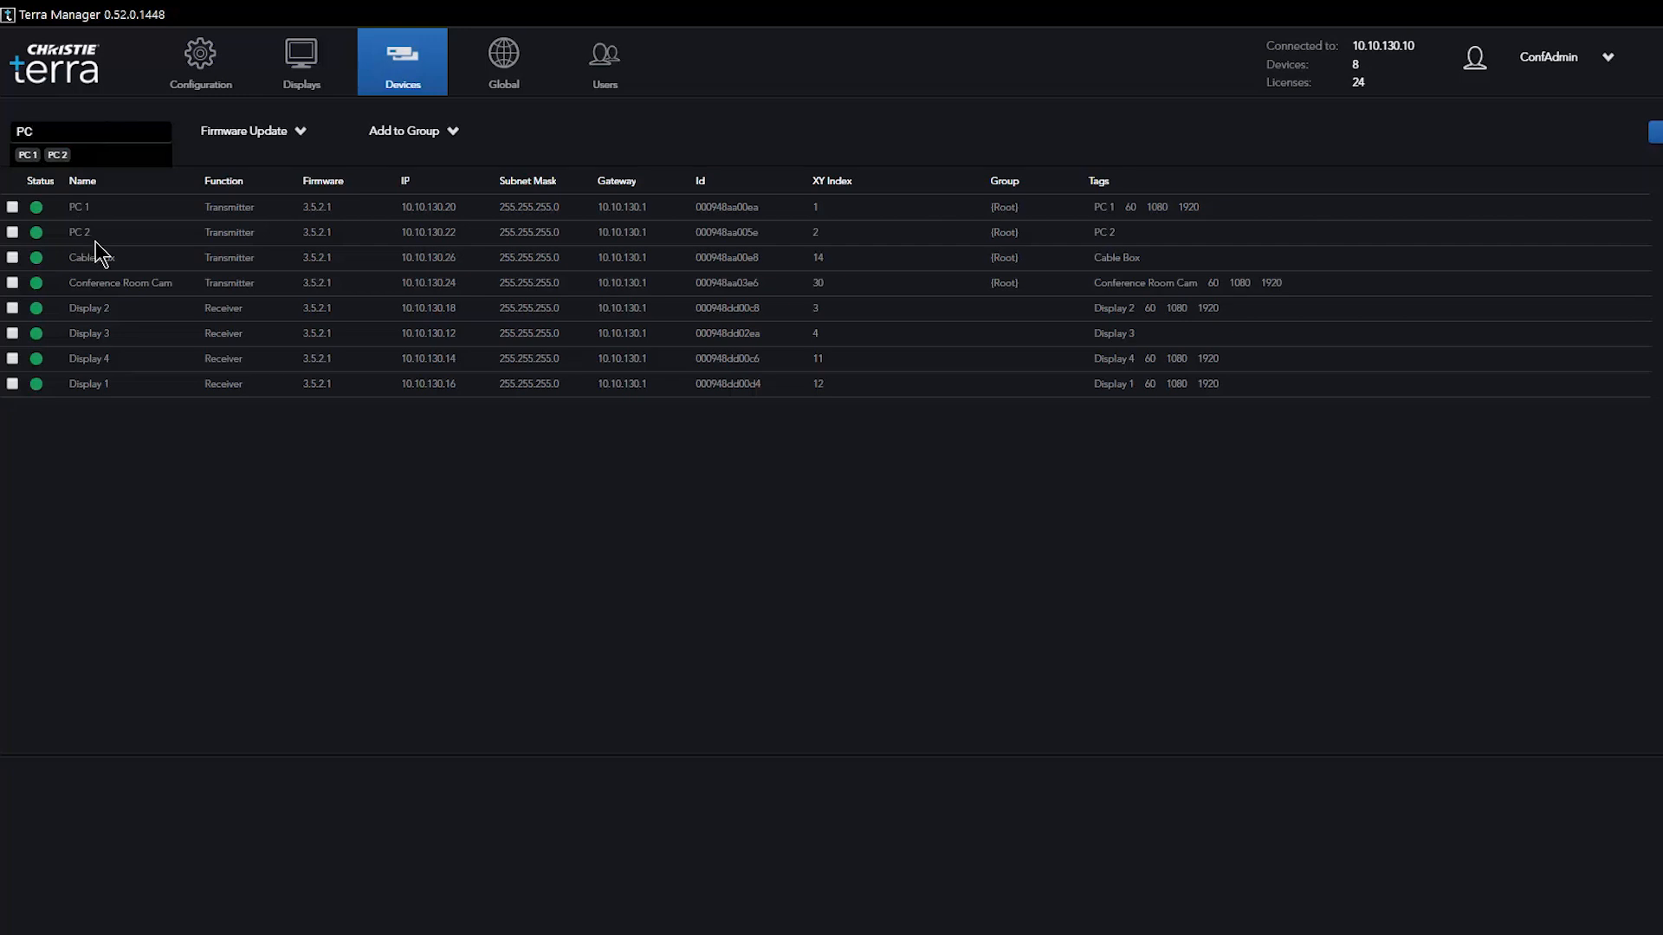
left_click(504, 59)
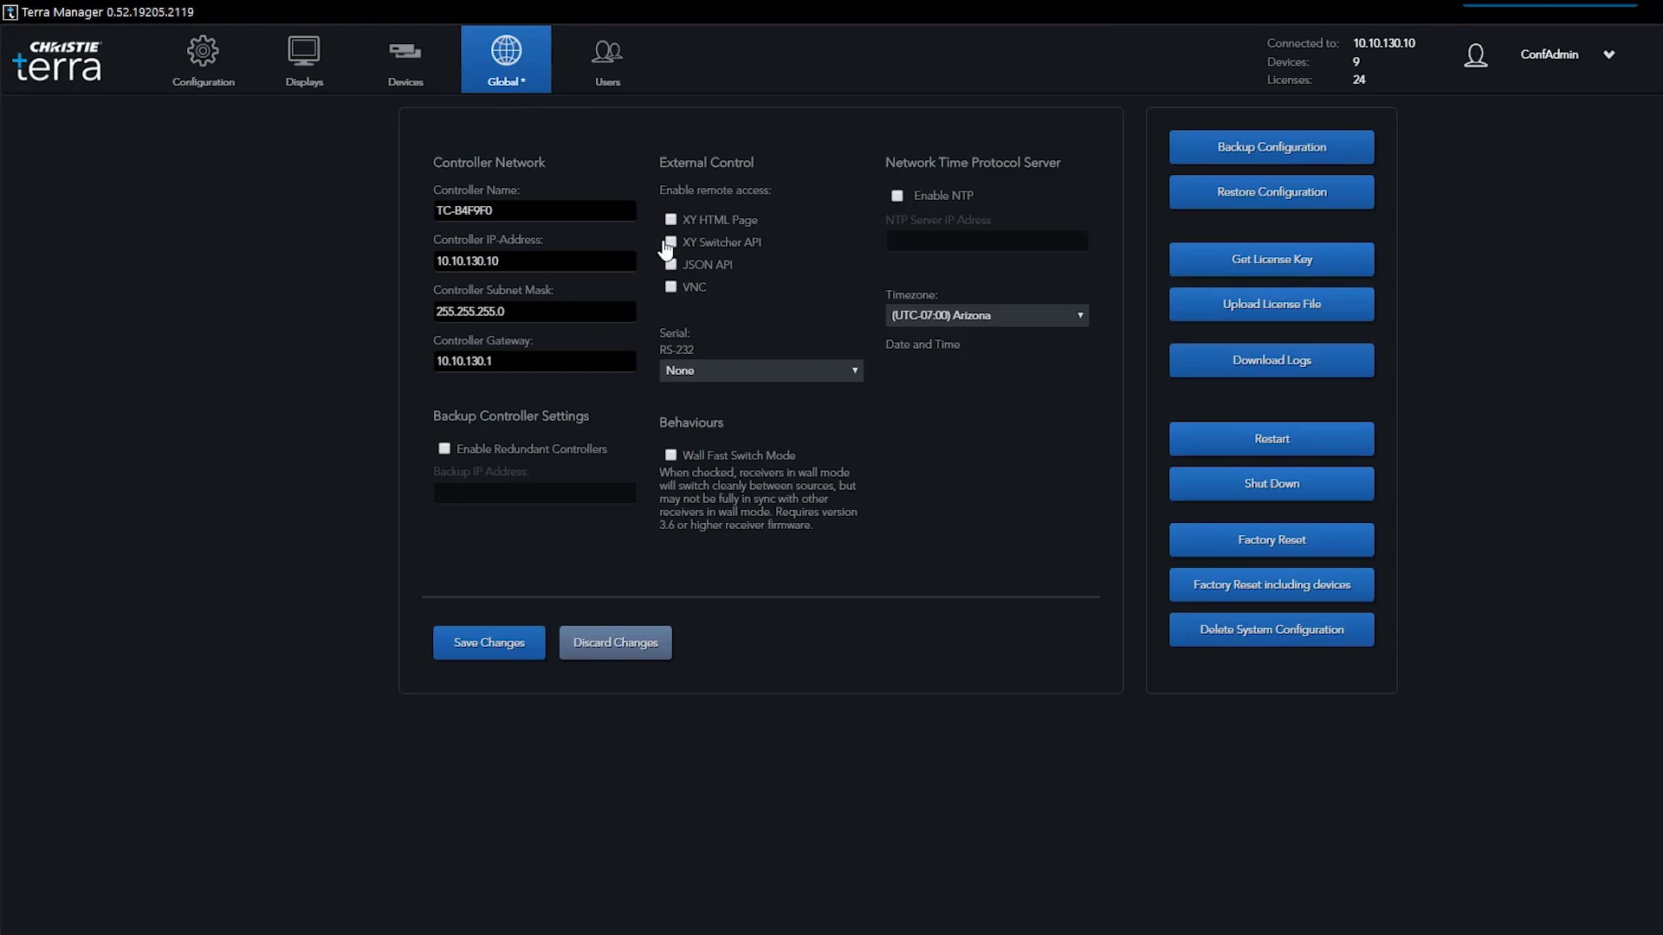
- Enable XY Switcher API and JSON API remote access and save the changes
left_click(672, 243)
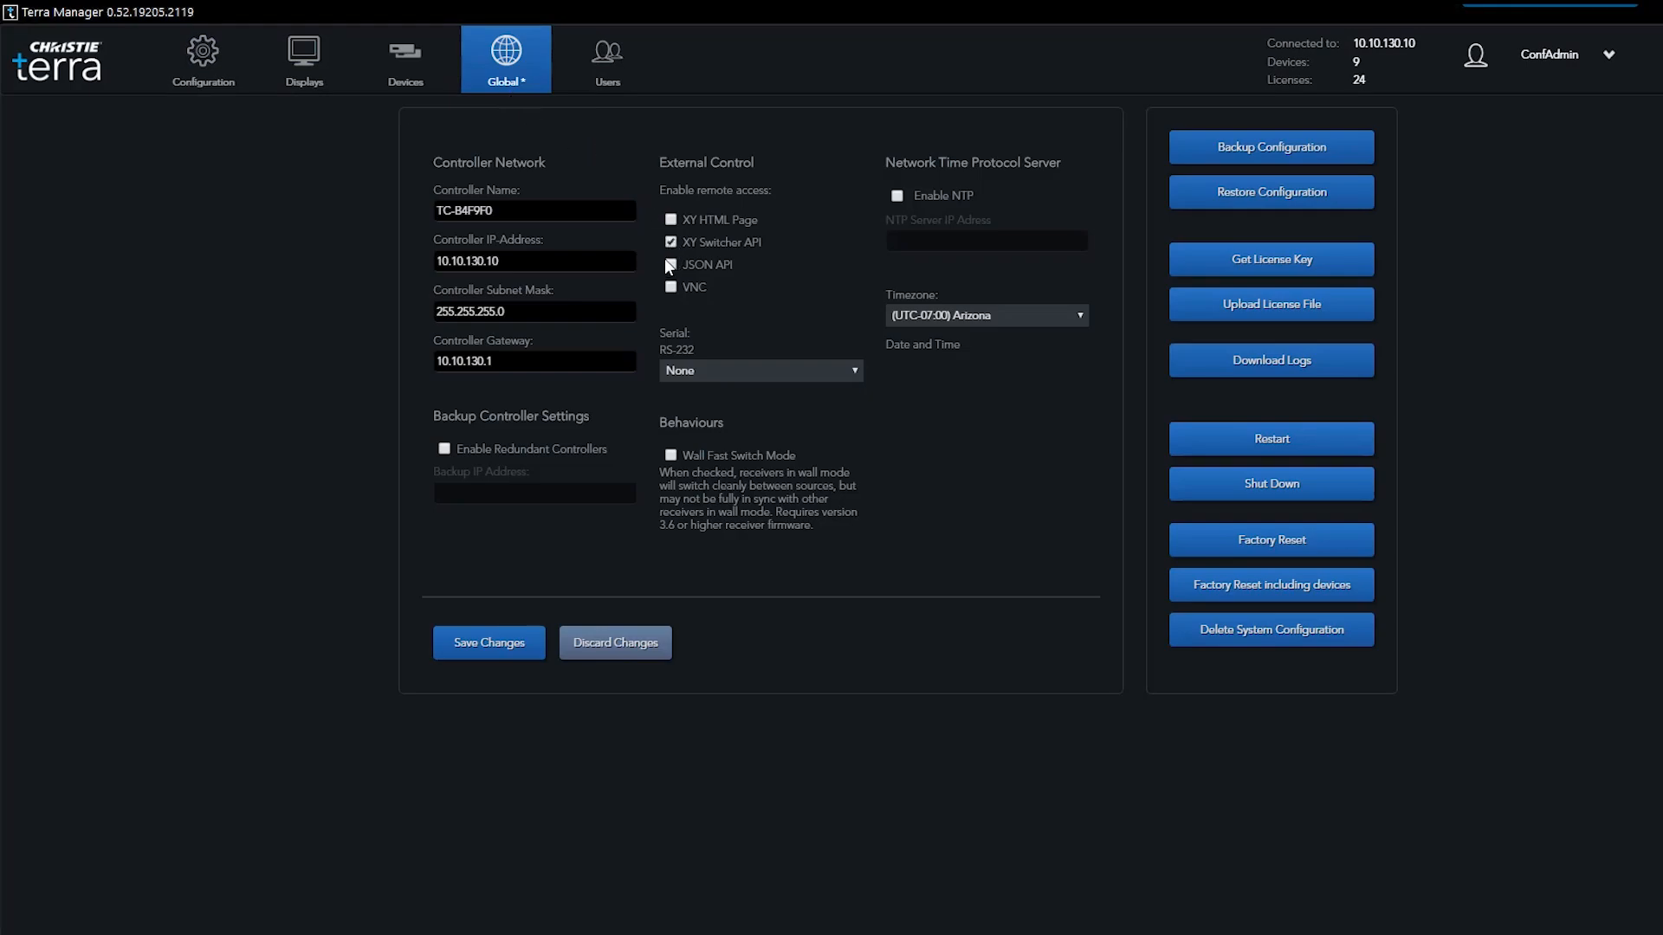
left_click(670, 263)
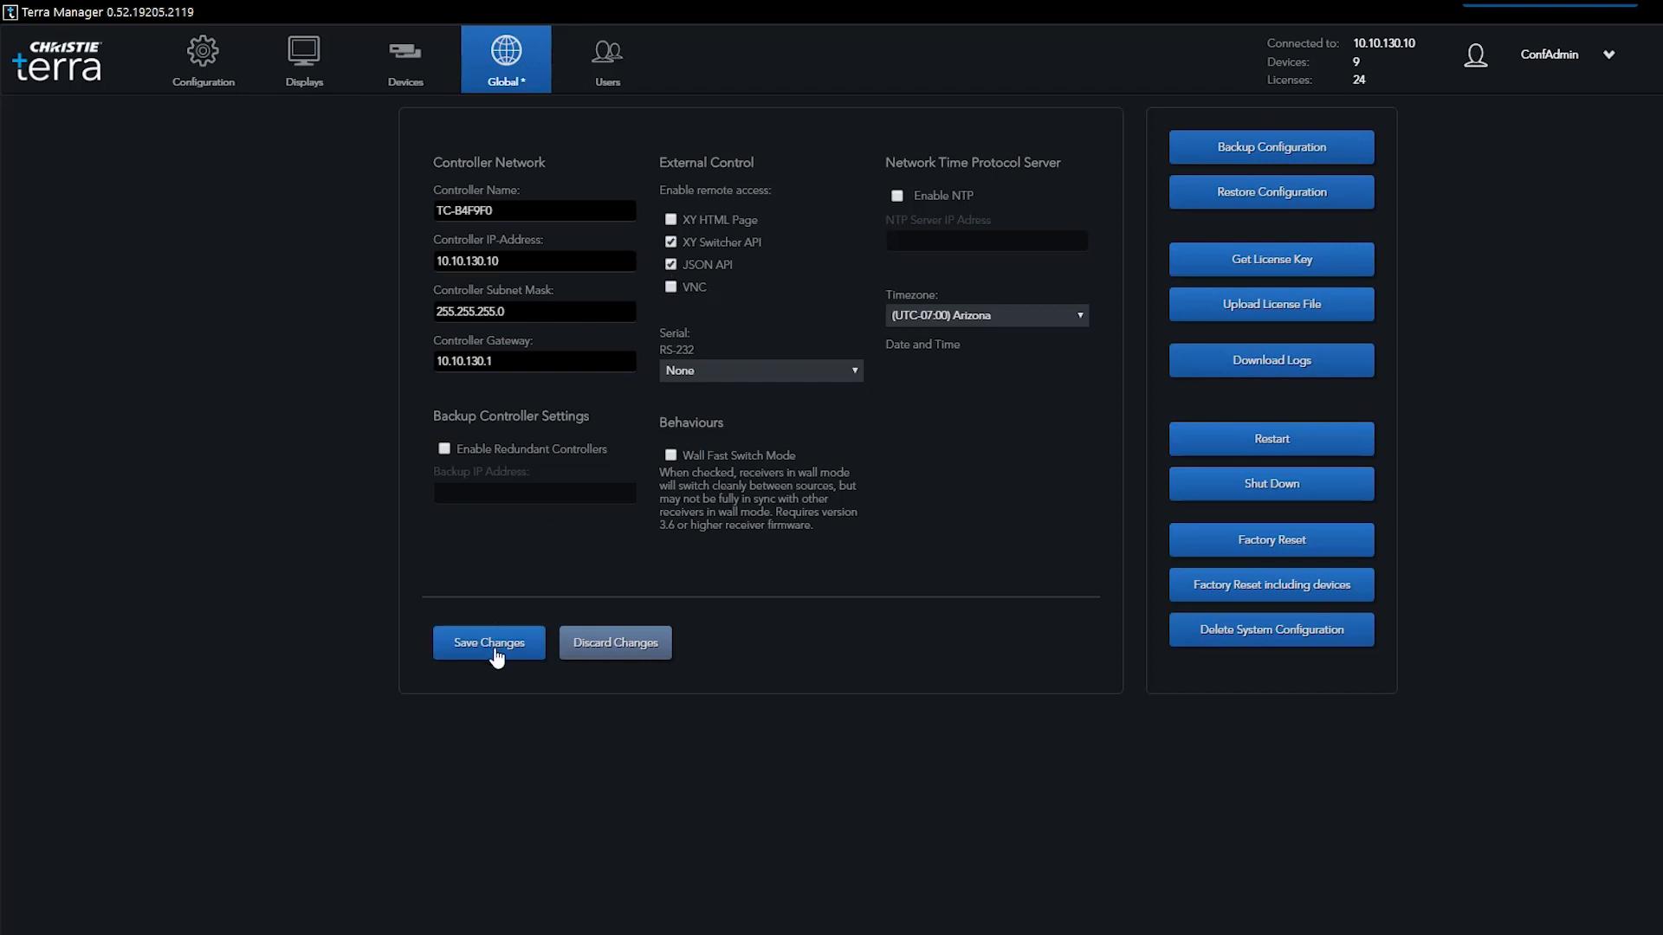
left_click(489, 643)
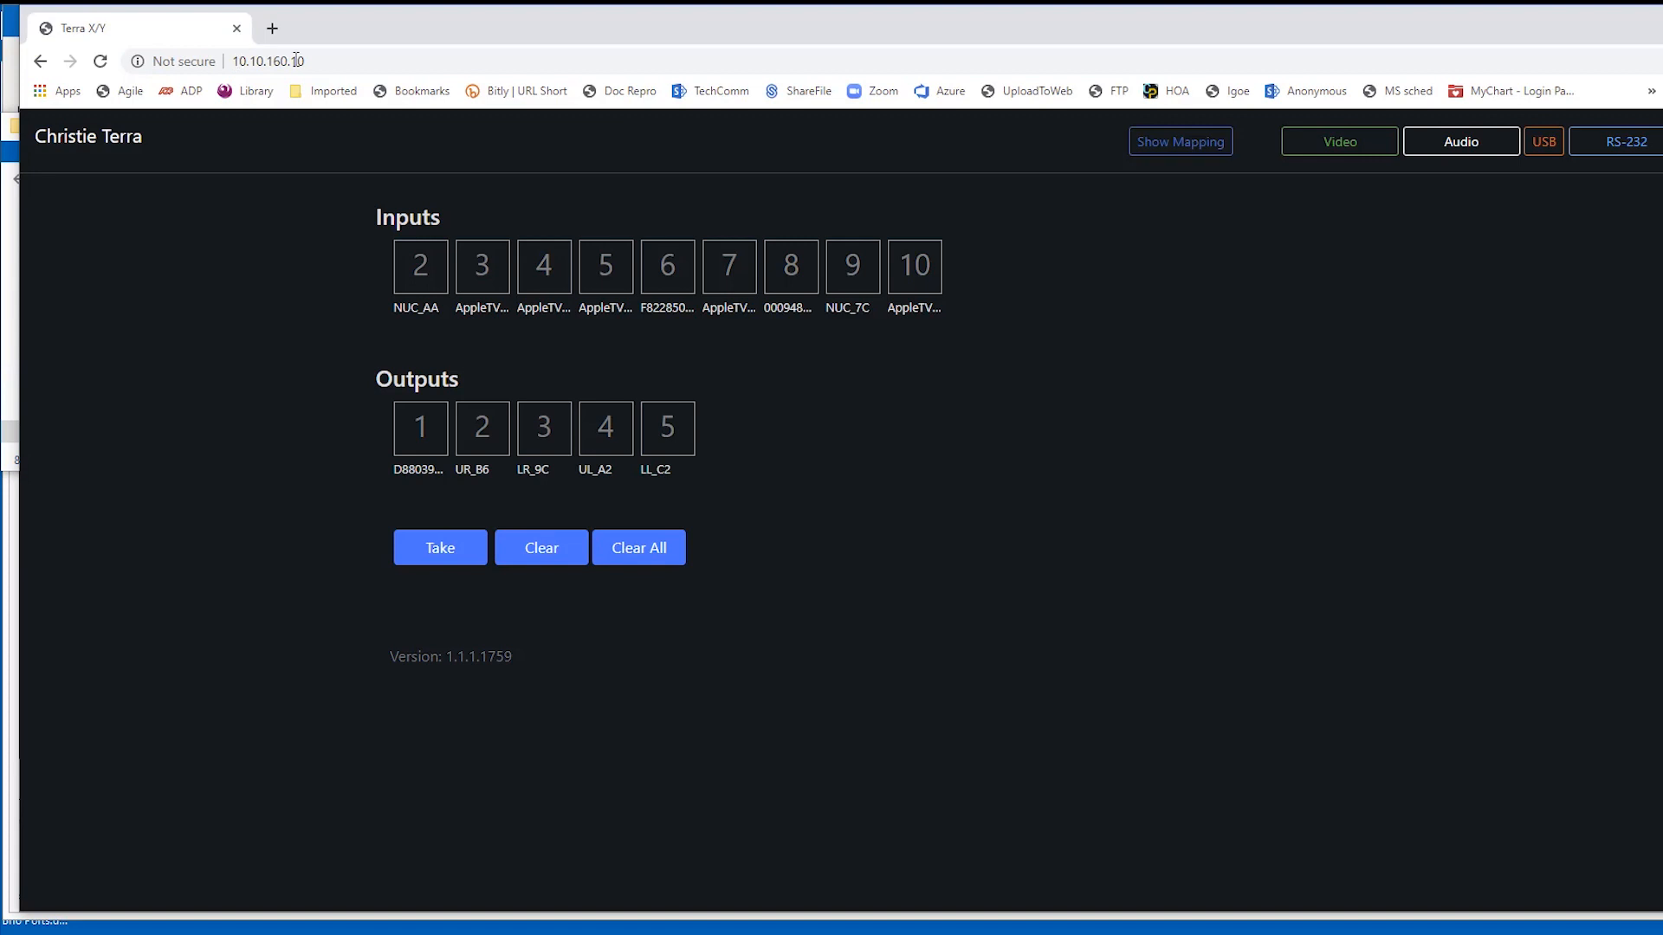
- Route HDMI video from input 2 (NUC_AA) to outputs 1 and 2 and take the route
left_click(1339, 140)
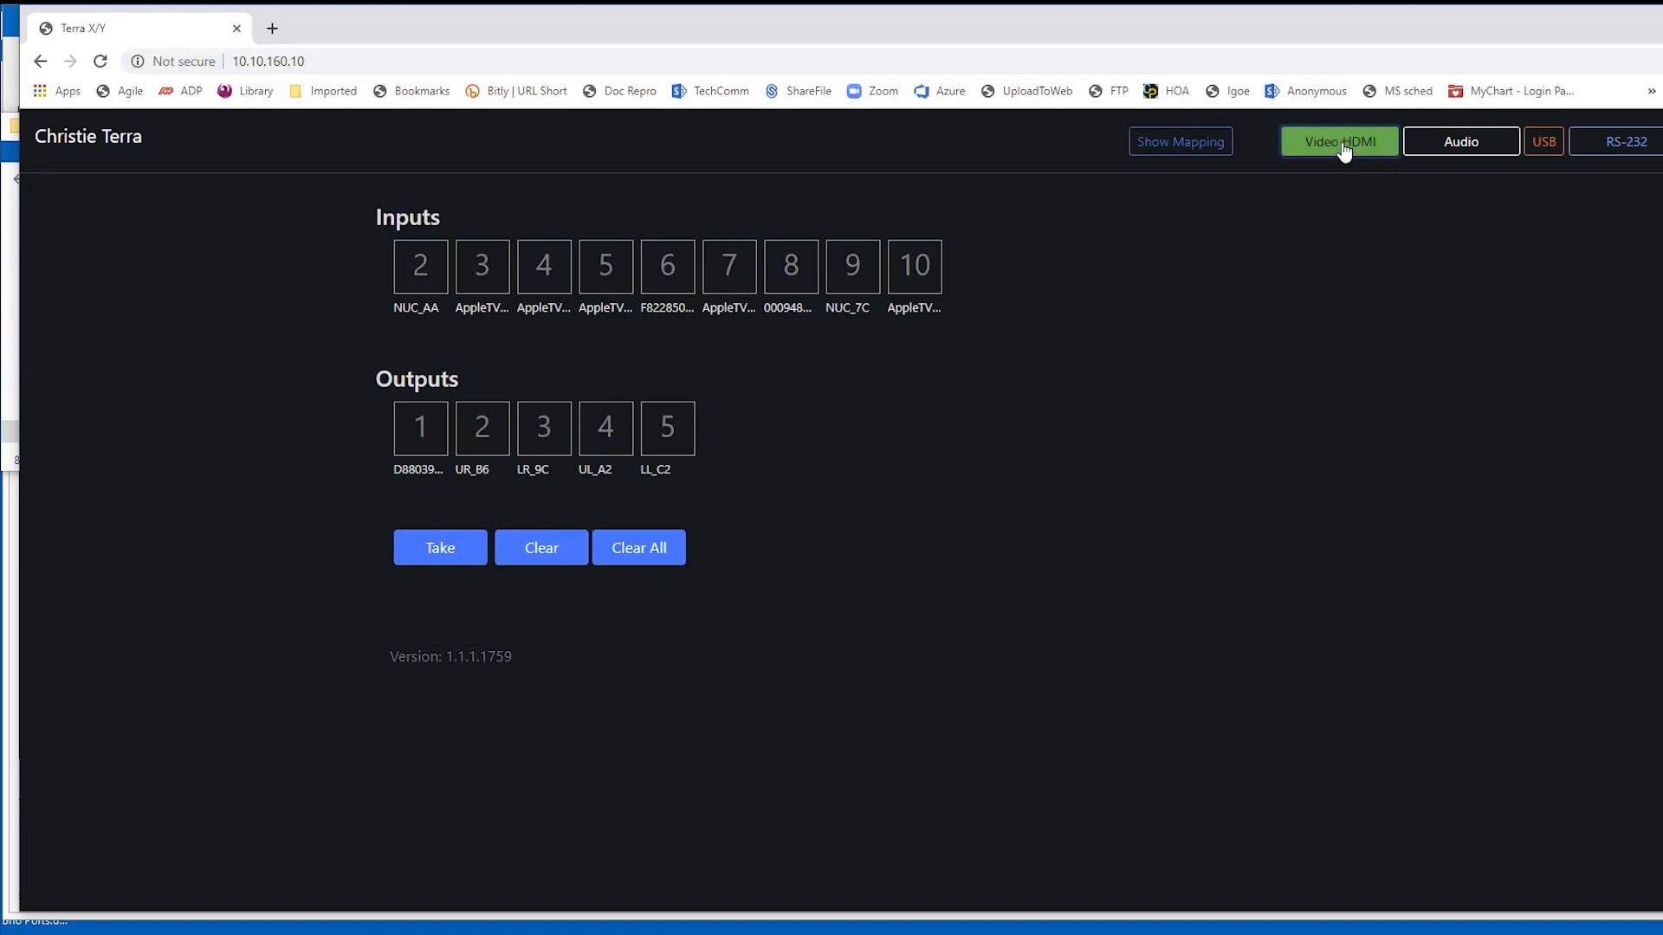
left_click(419, 265)
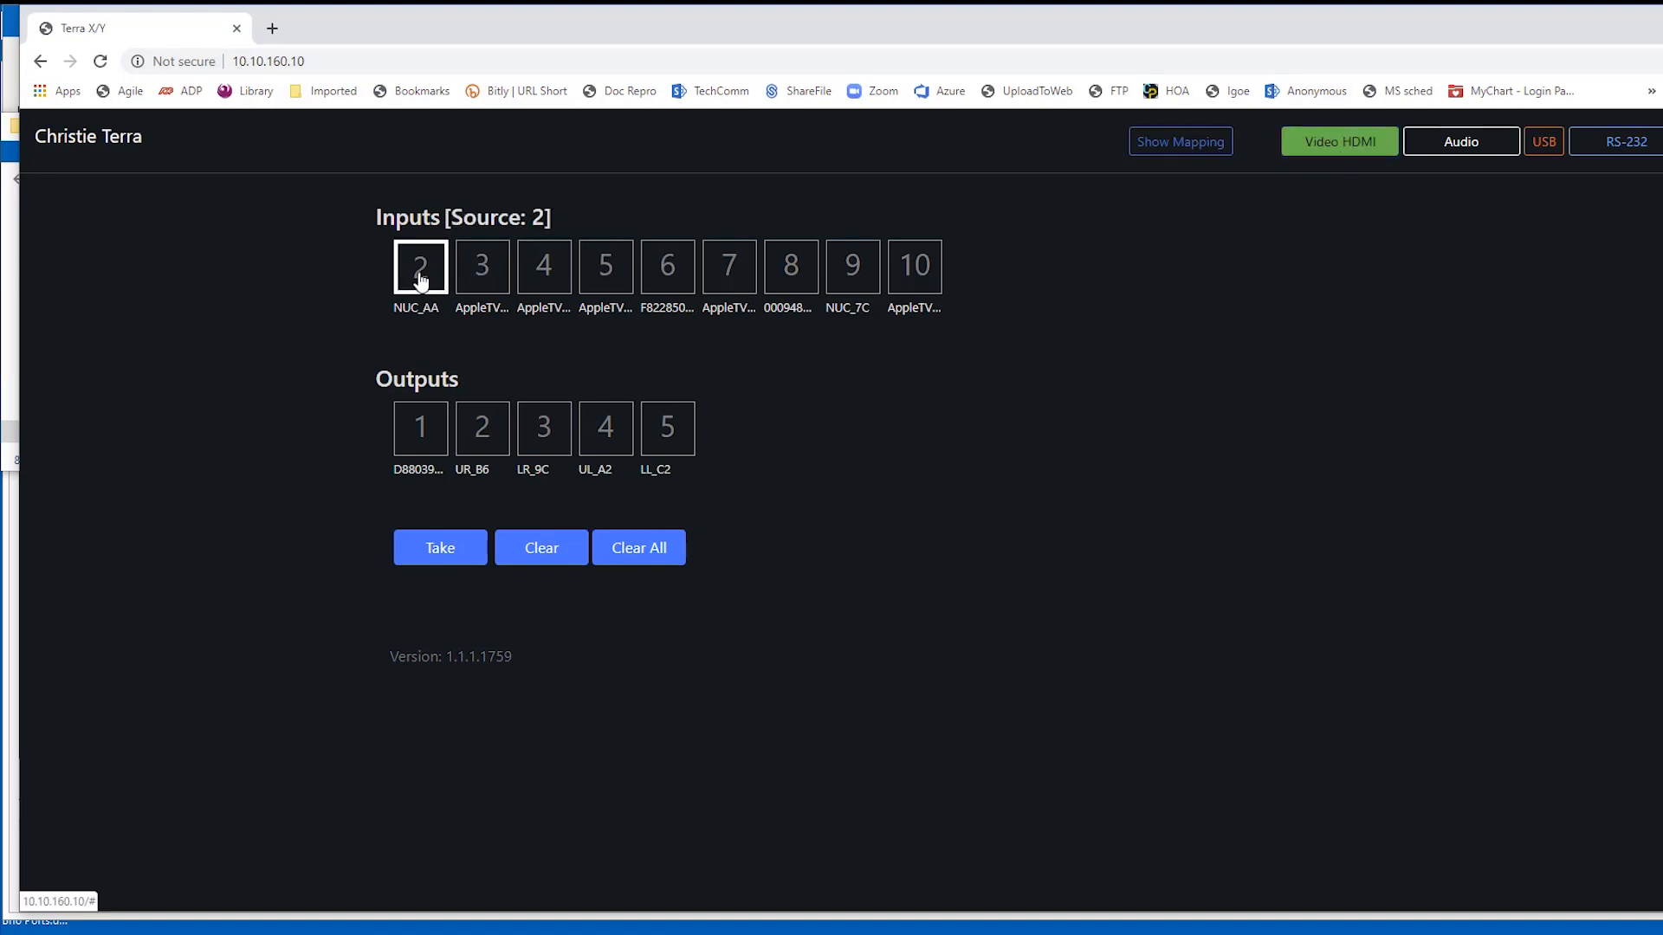
left_click(420, 428)
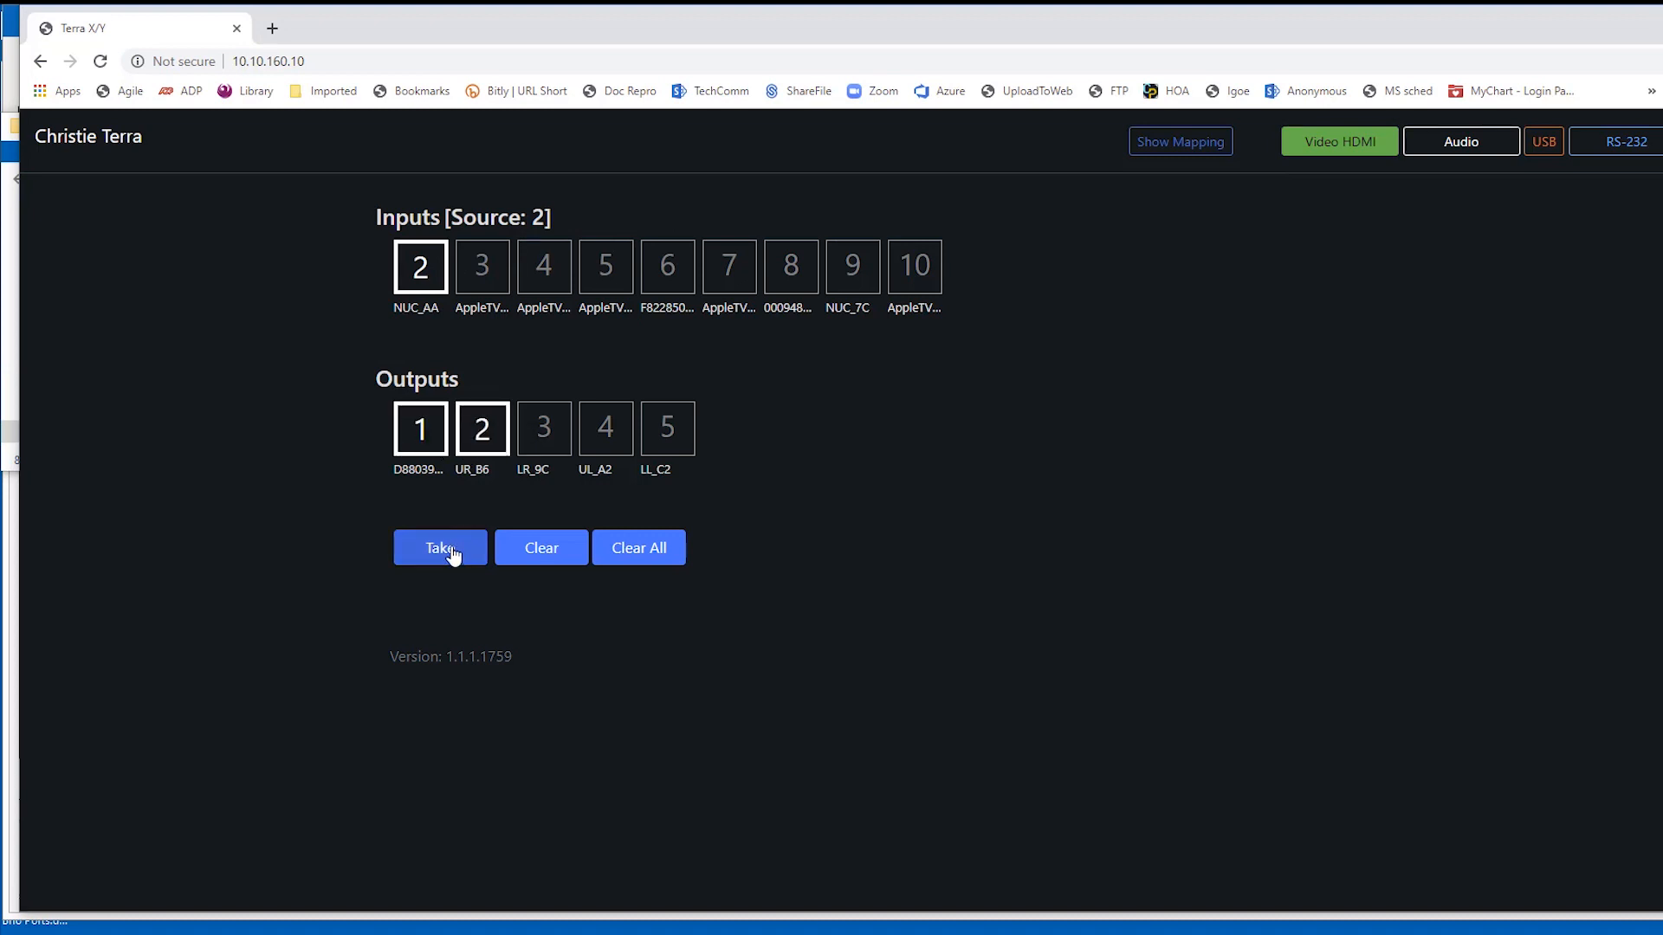
left_click(438, 549)
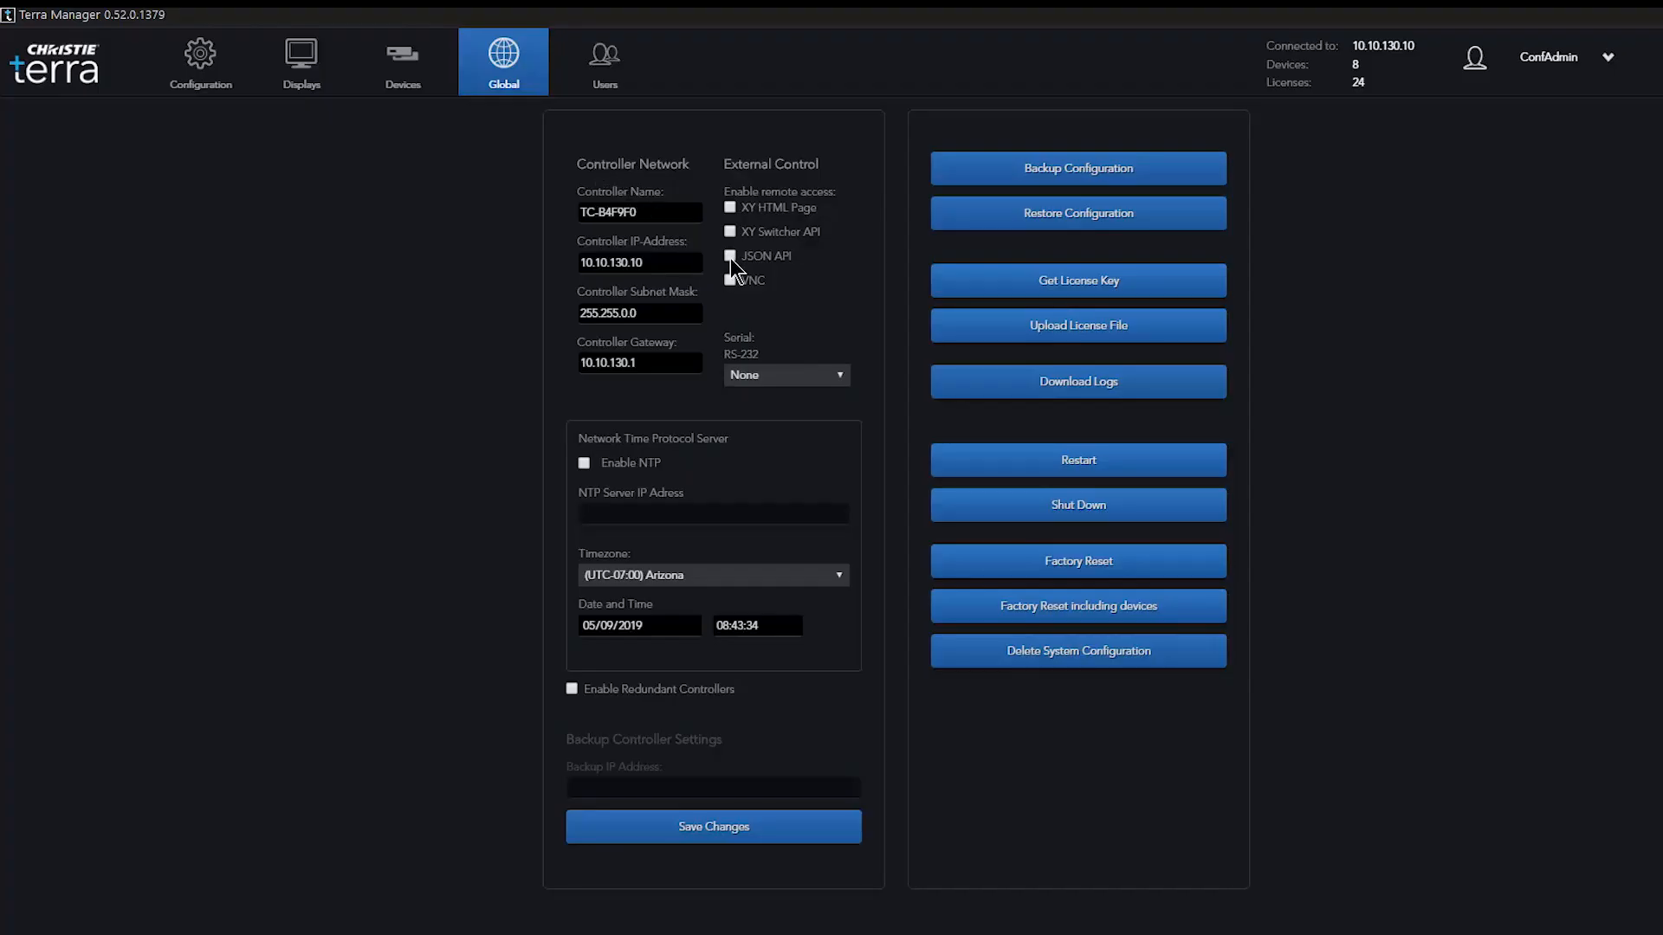
- Enable JSON API remote access under External Control and save the change
left_click(729, 257)
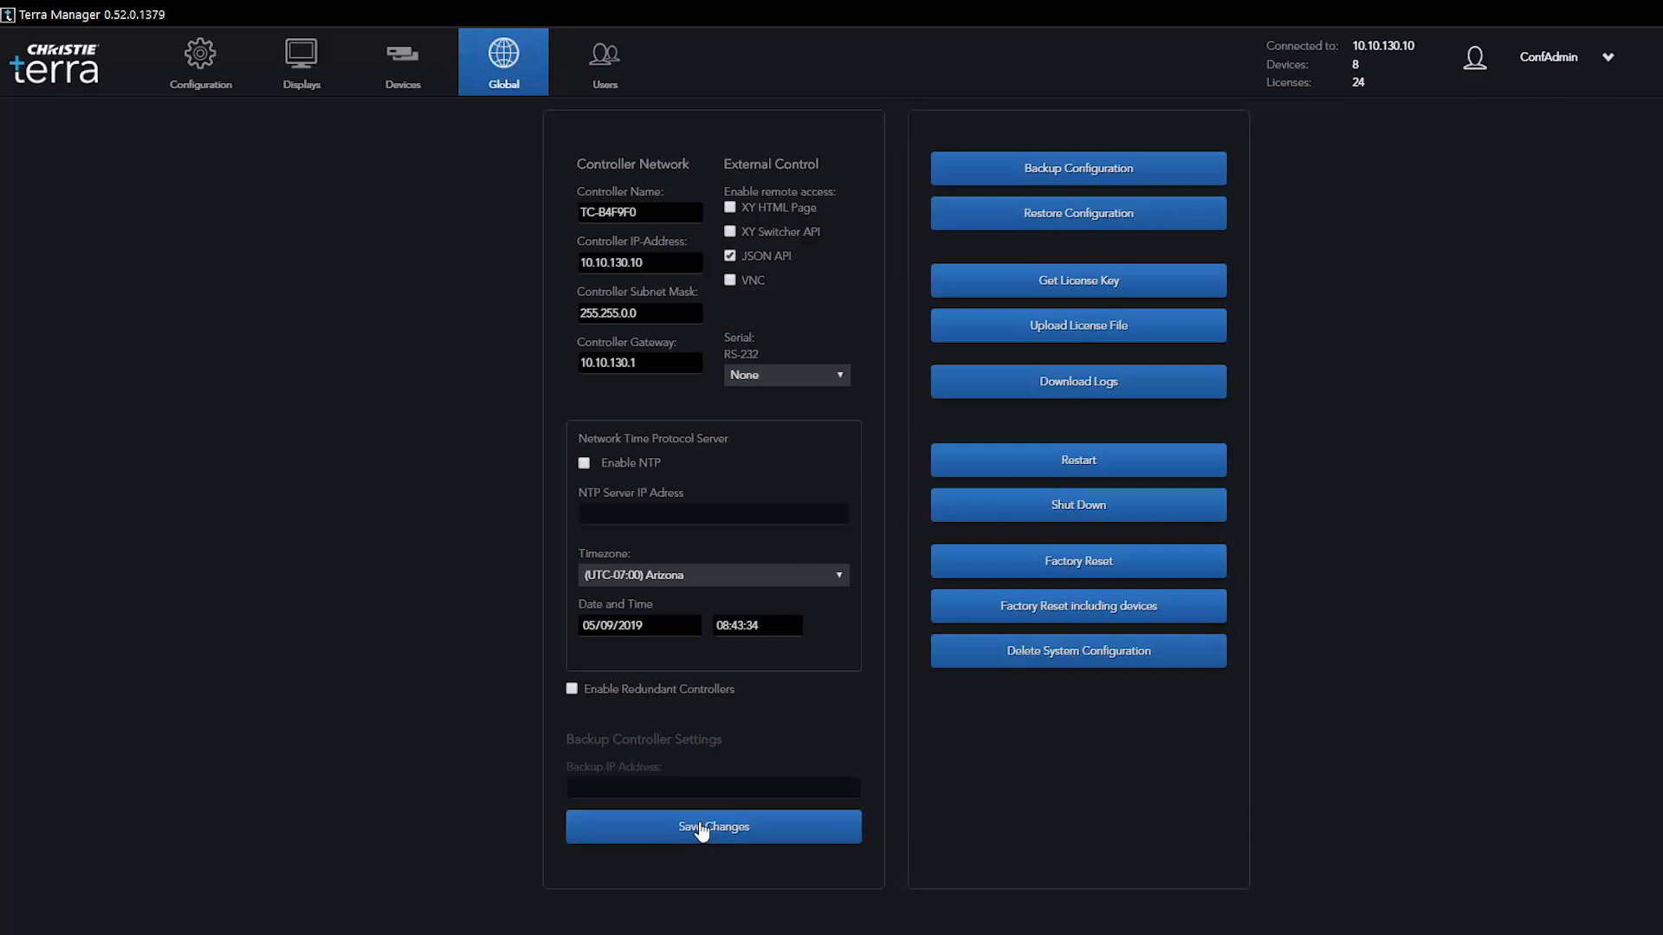
left_click(712, 826)
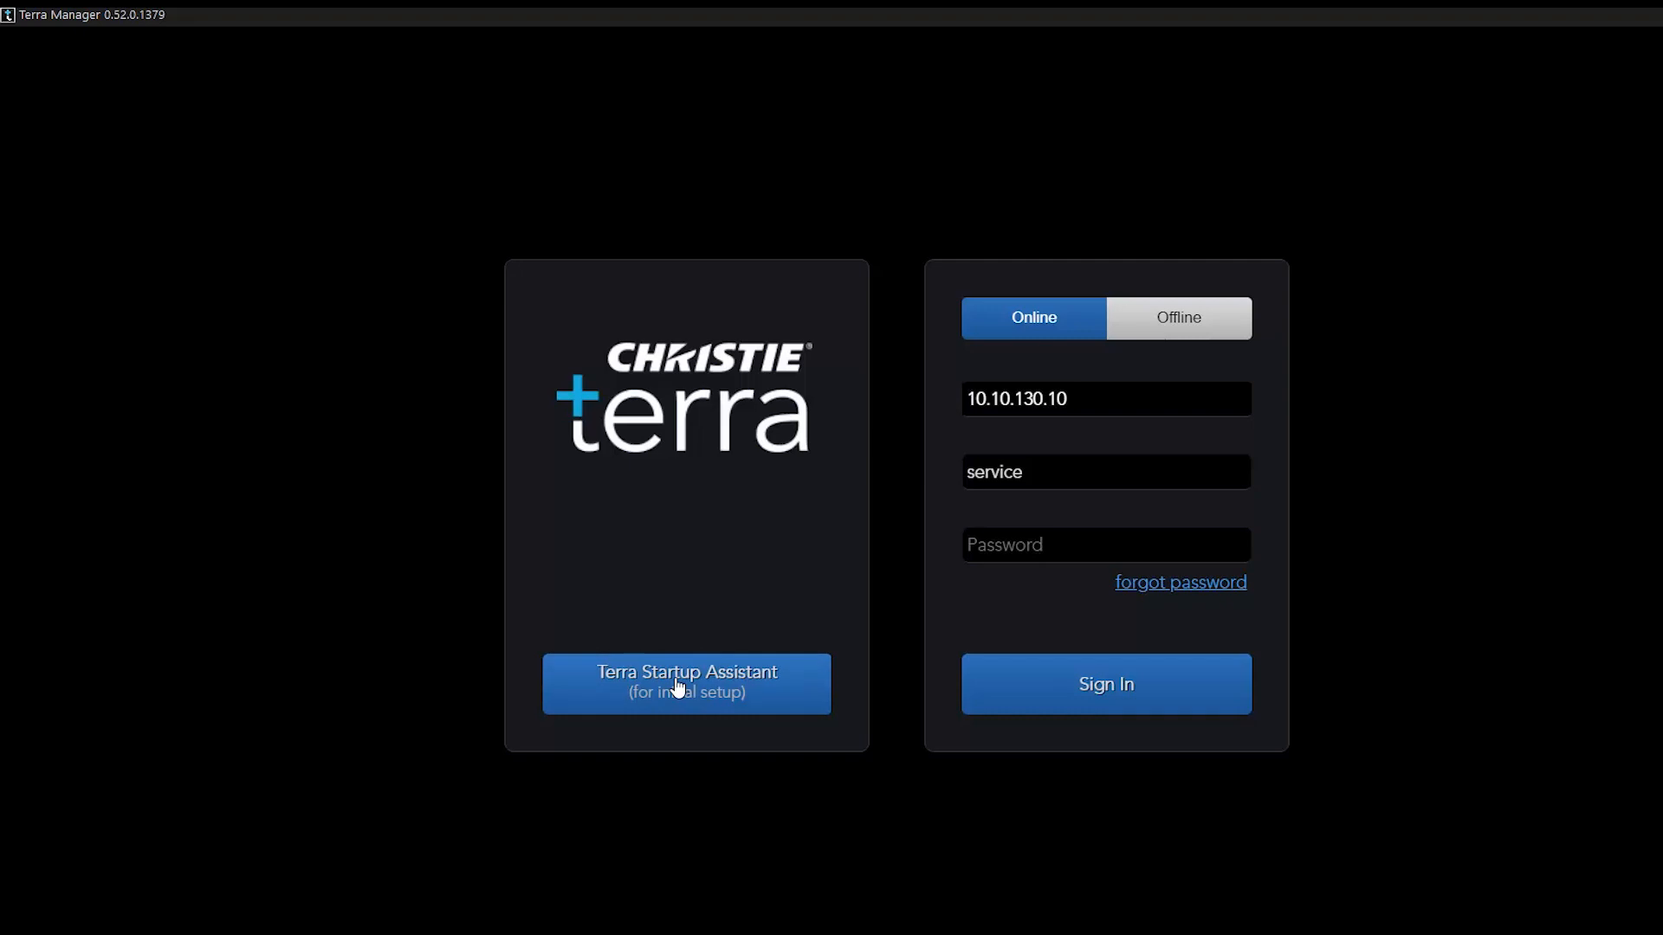
- Launch the Terra Startup Assistant listing discovered controller TC-B4F9F0, version 0.52.0.1379
left_click(686, 683)
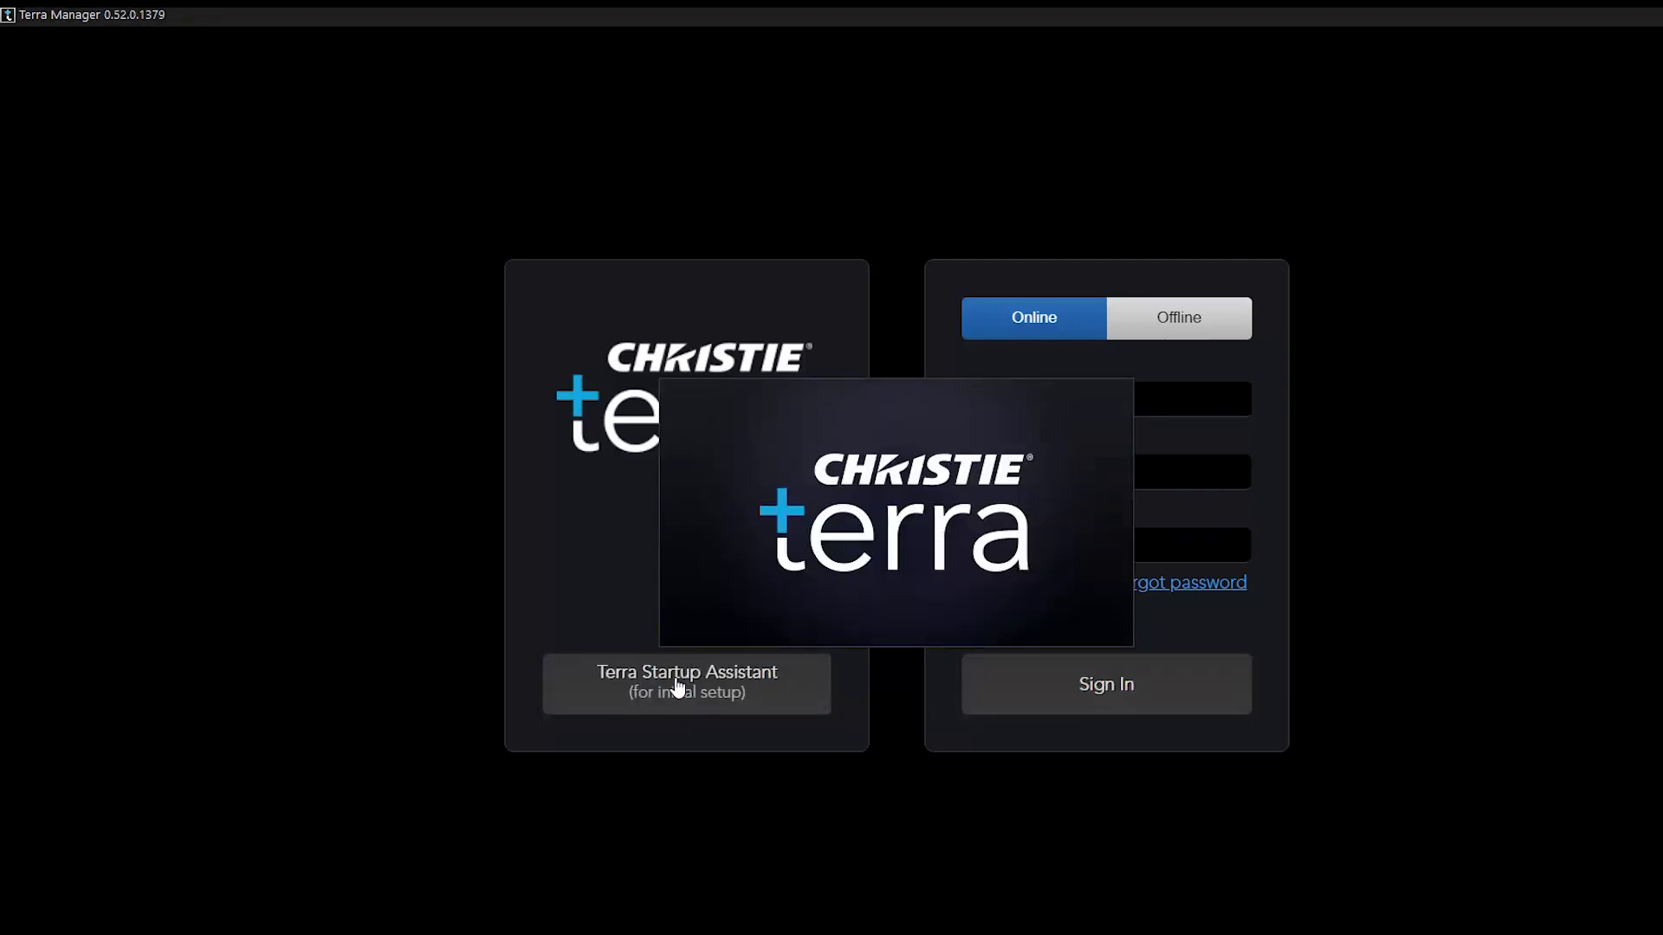
left_click(686, 683)
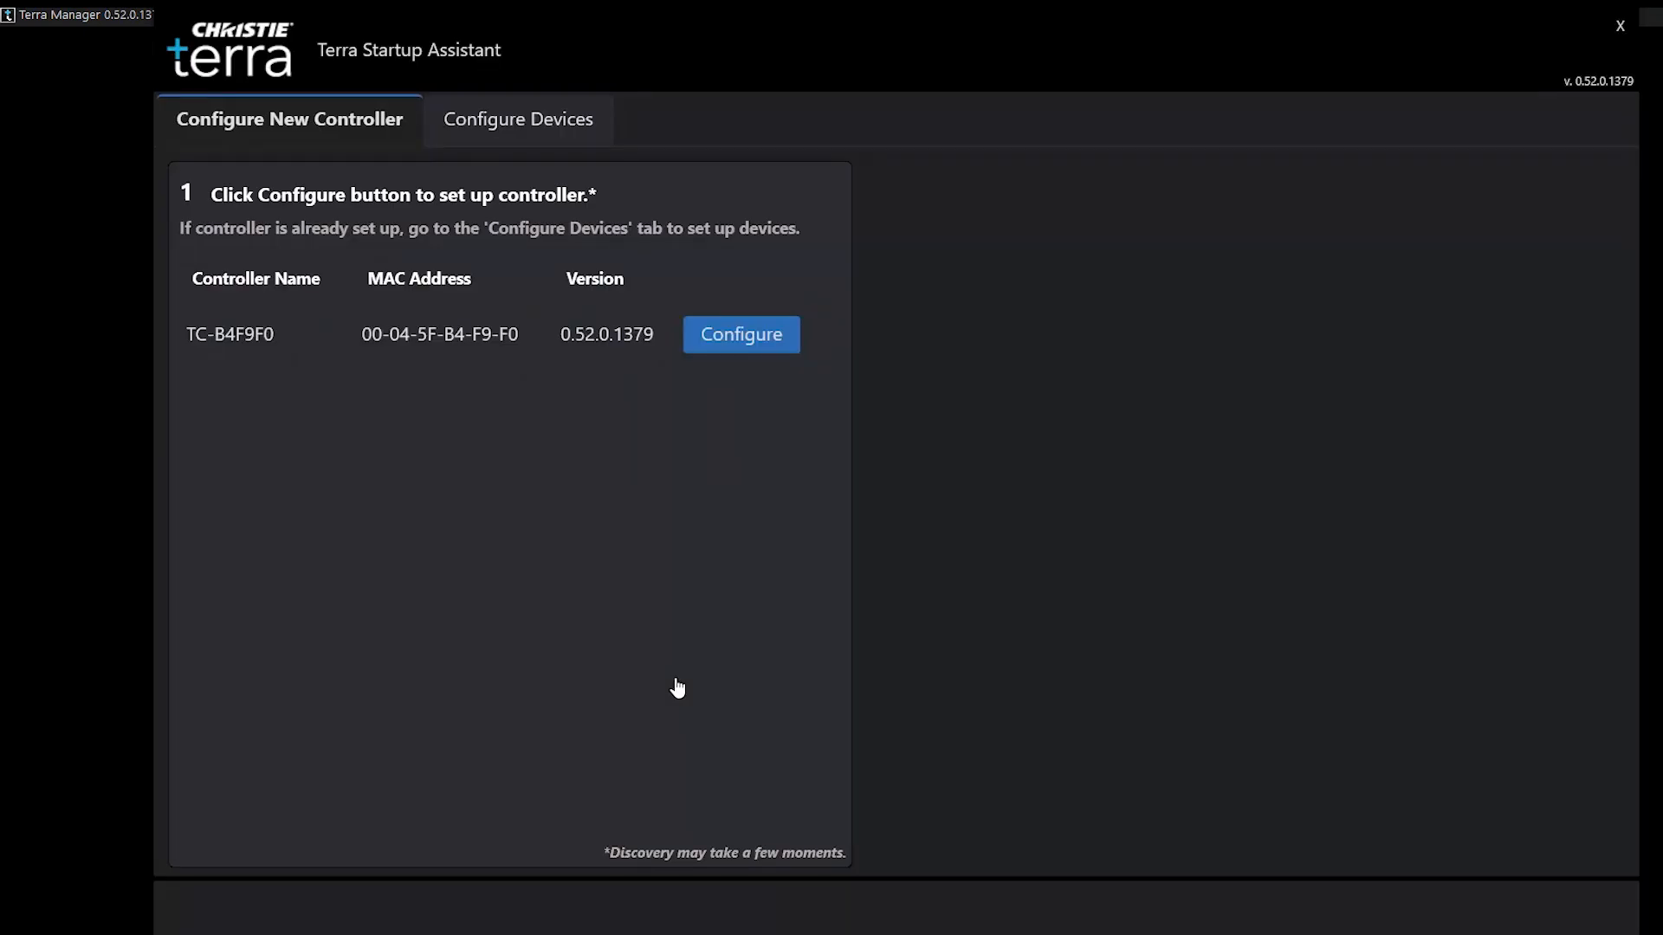
mouse_move(355, 154)
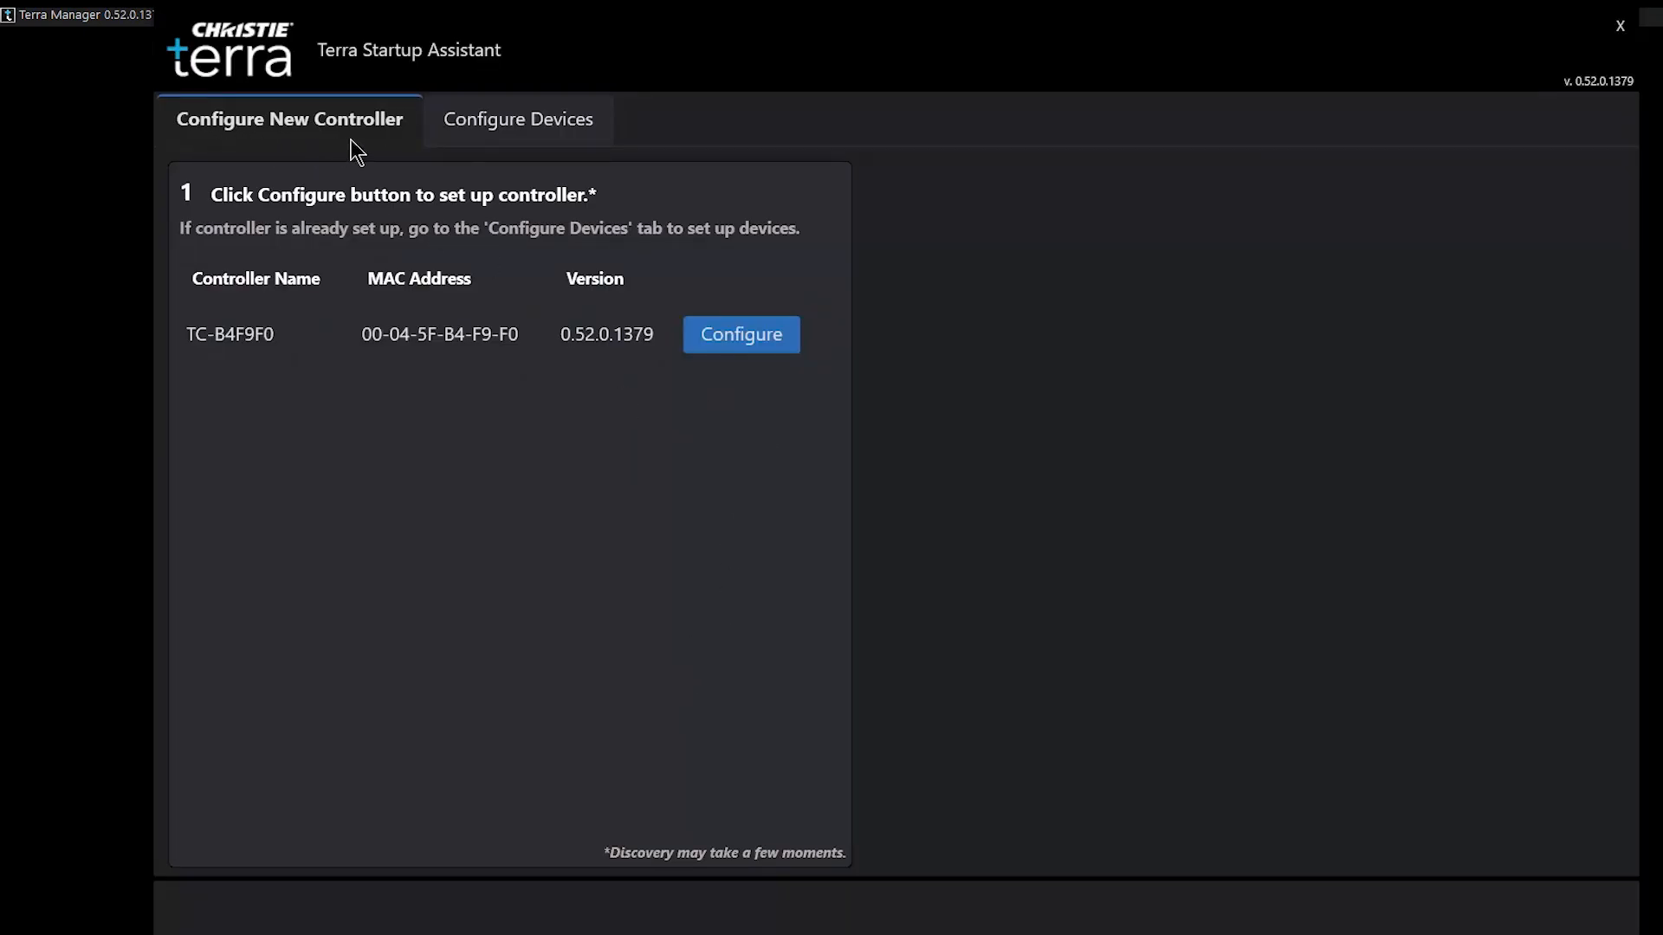